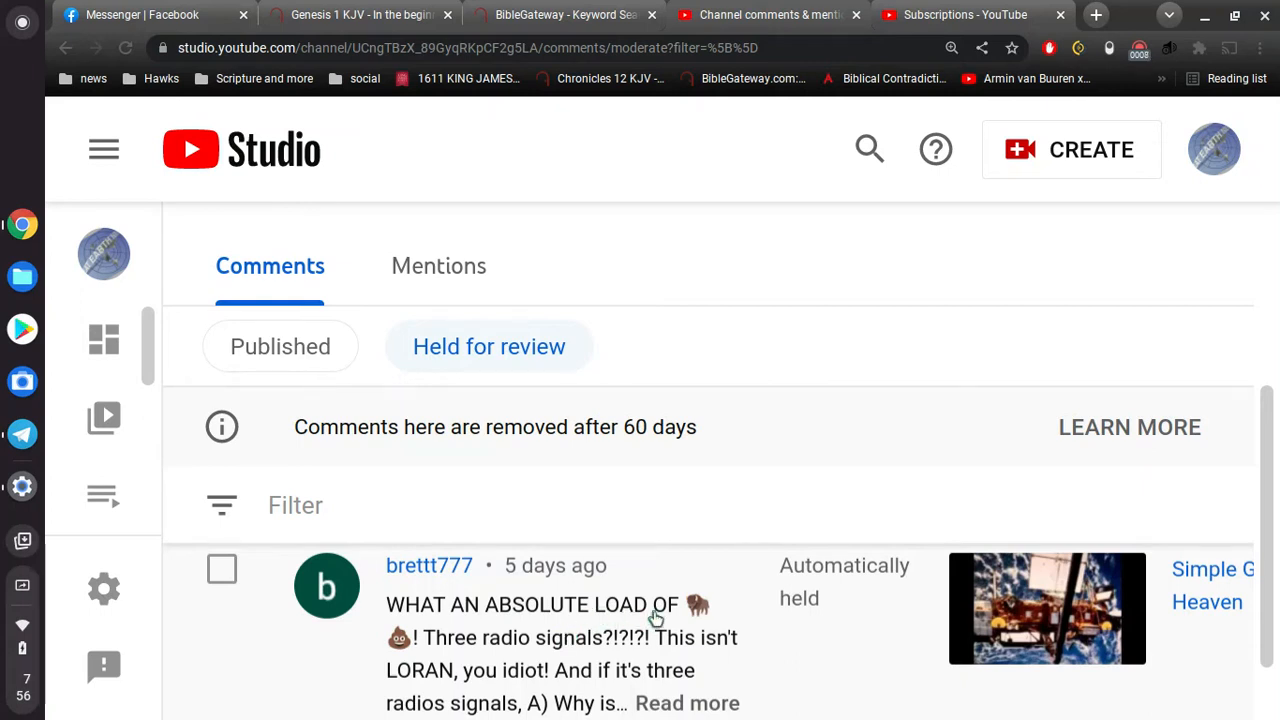
{"action": "mouse_move", "coordinate": [698, 615]}
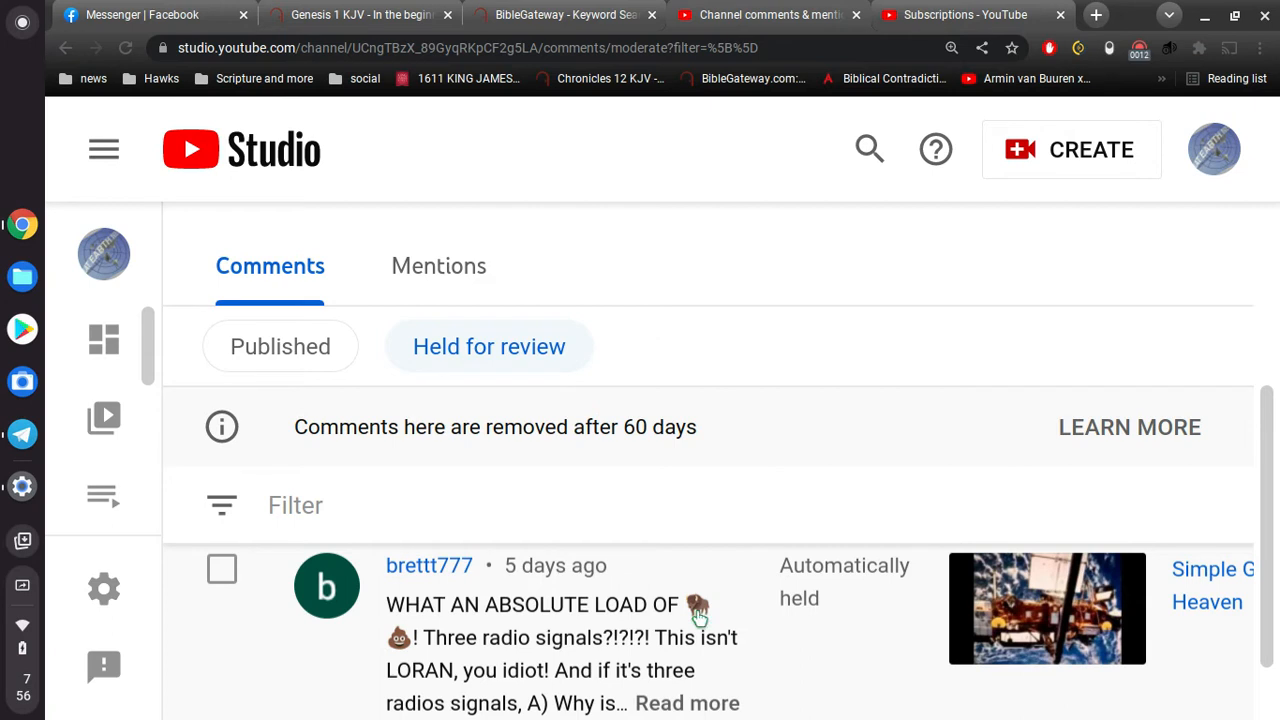
{"action": "mouse_move", "coordinate": [405, 650]}
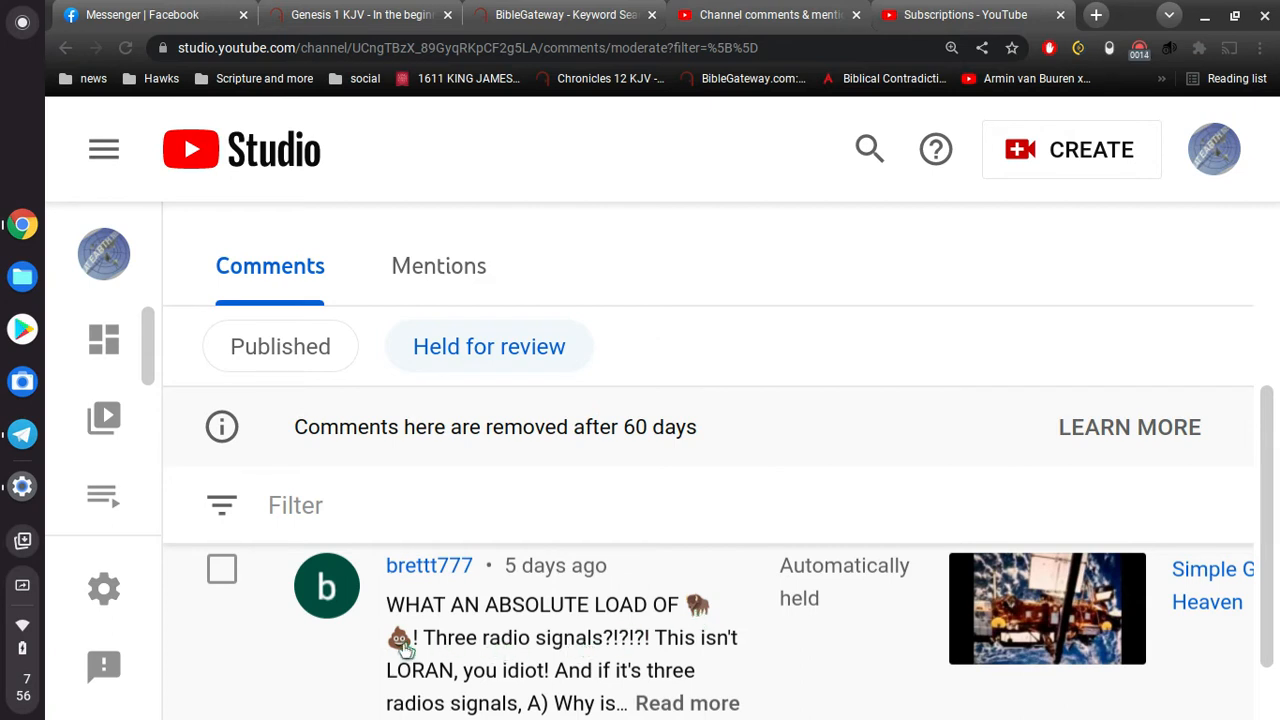
{"action": "mouse_move", "coordinate": [470, 645]}
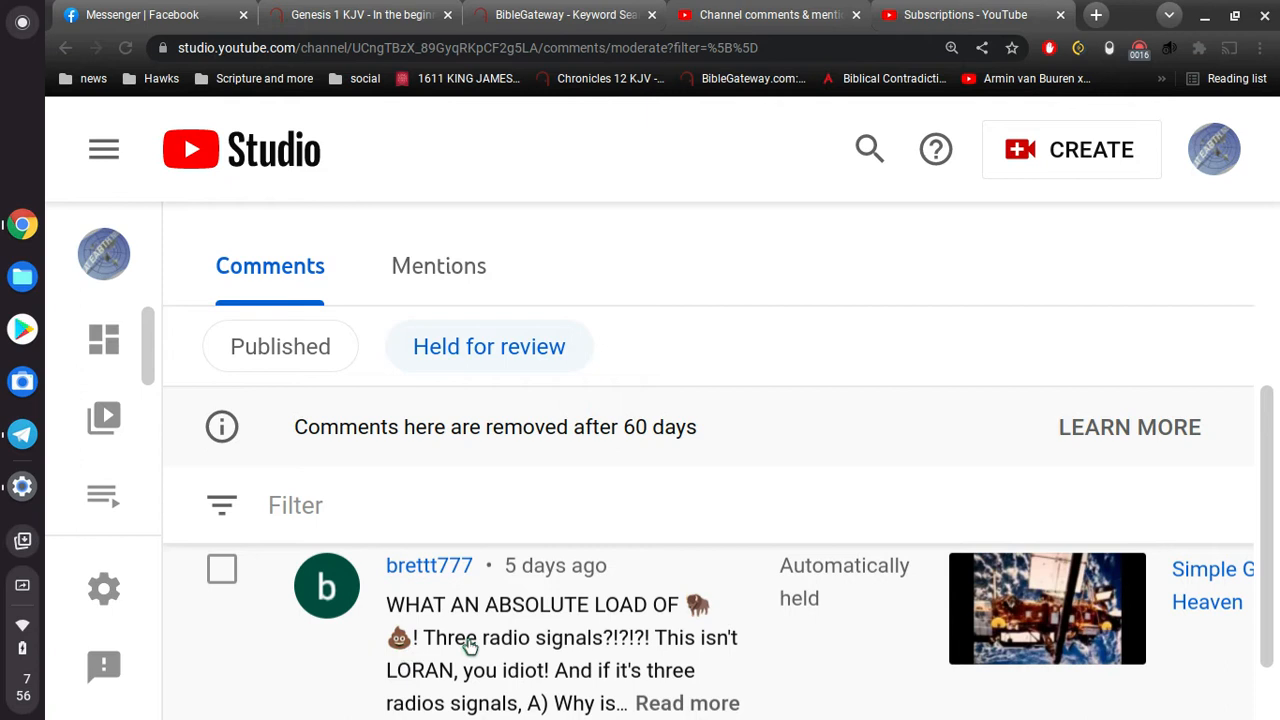
{"action": "mouse_move", "coordinate": [630, 650]}
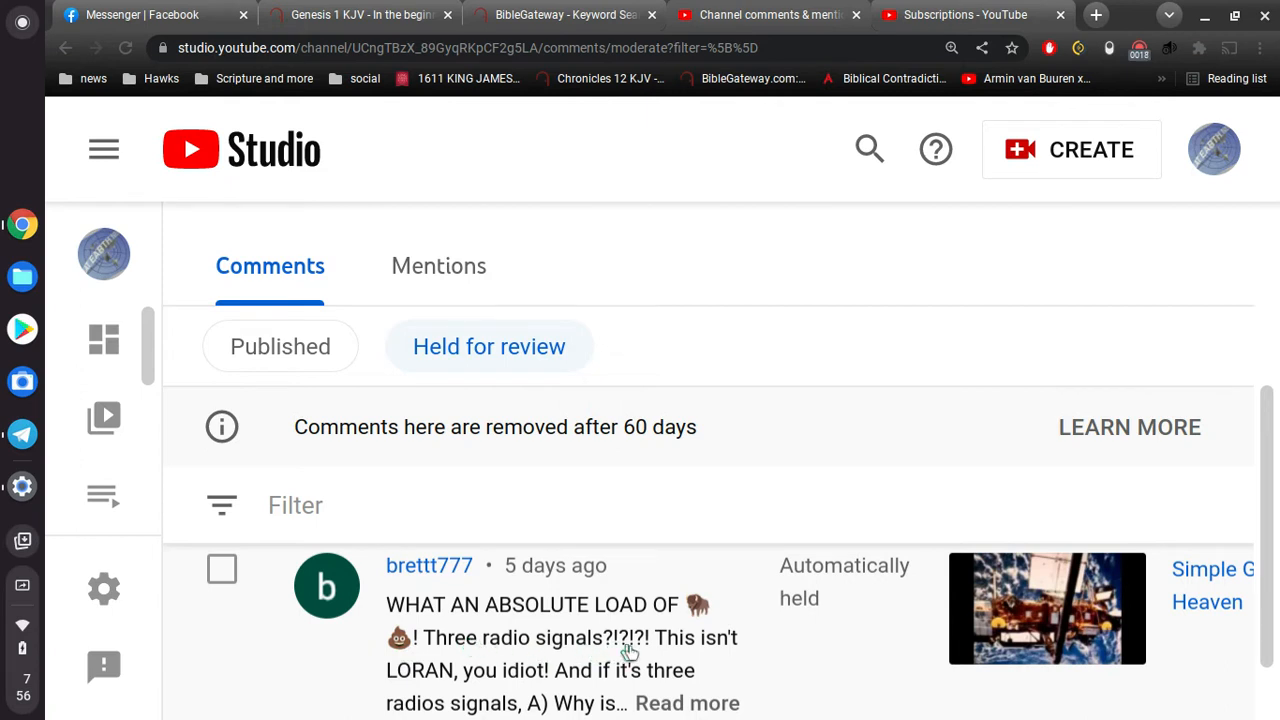
{"action": "scroll", "scroll_direction": "down", "scroll_amount": 3}
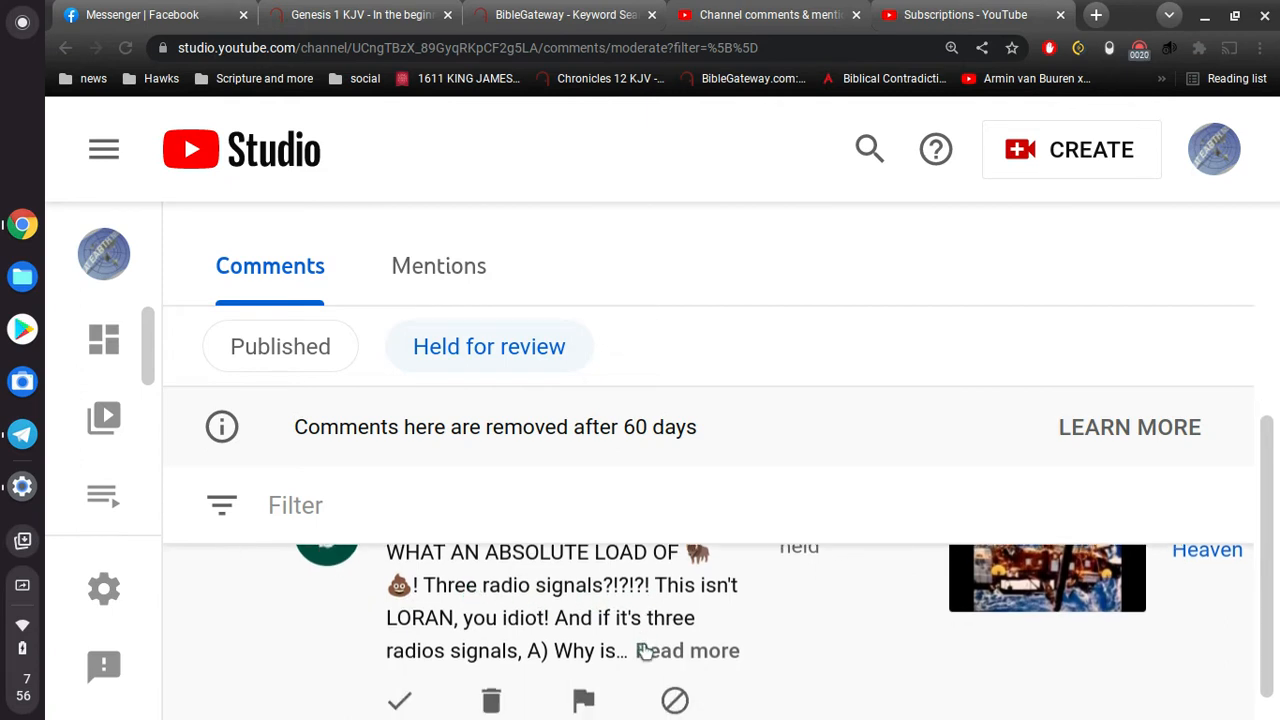
{"action": "left_click", "coordinate": [688, 650]}
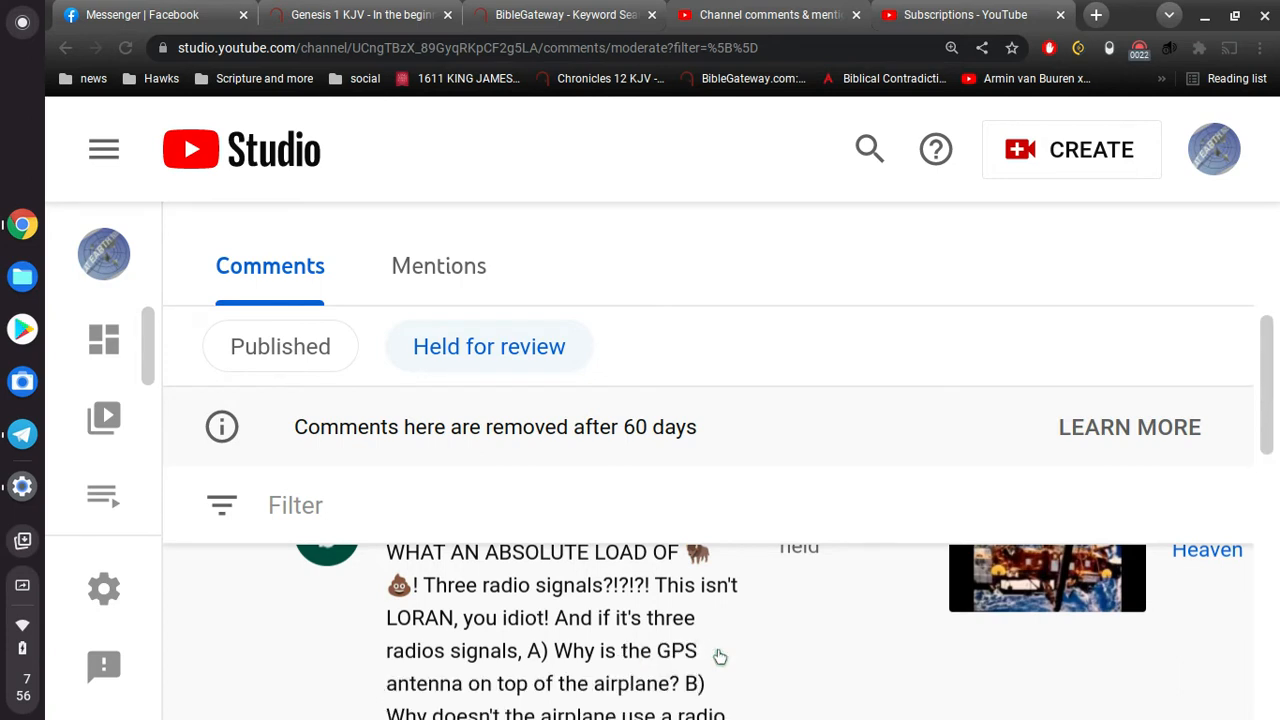
{"action": "mouse_move", "coordinate": [460, 622]}
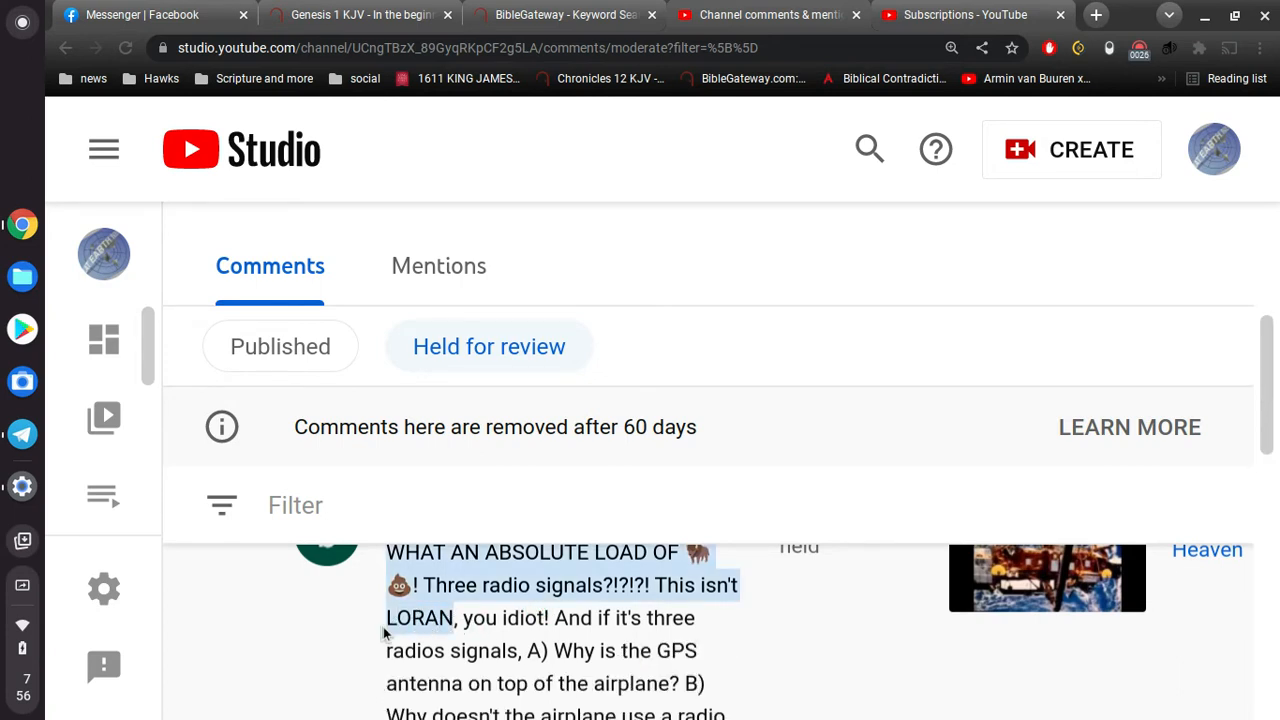
{"action": "scroll", "scroll_direction": "down", "scroll_amount": 3}
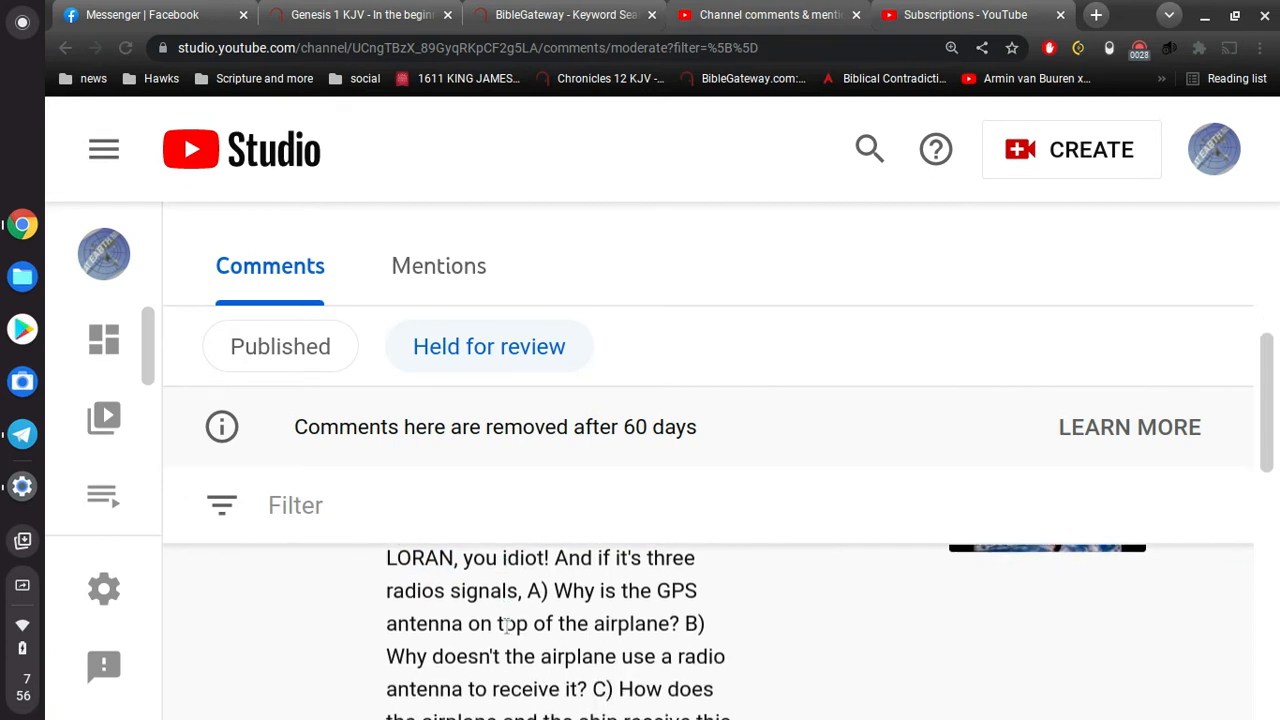
{"action": "mouse_move", "coordinate": [568, 610]}
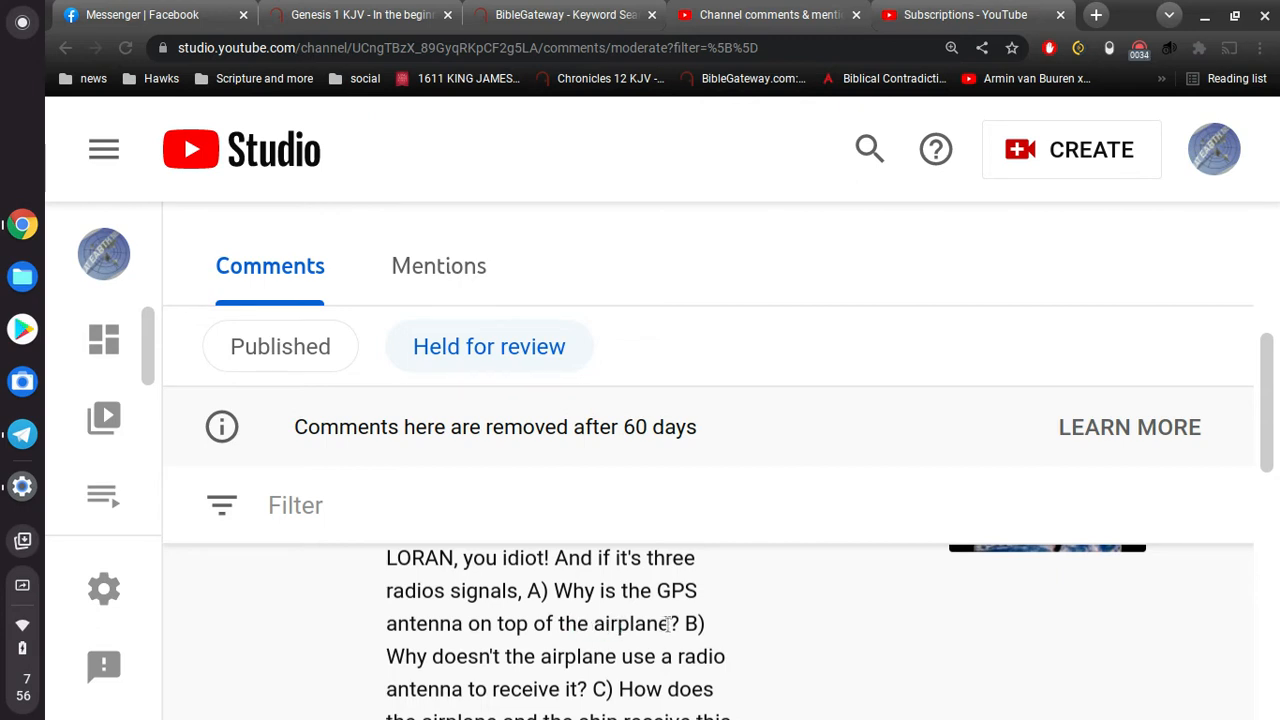
{"action": "scroll", "scroll_direction": "down", "scroll_amount": 3}
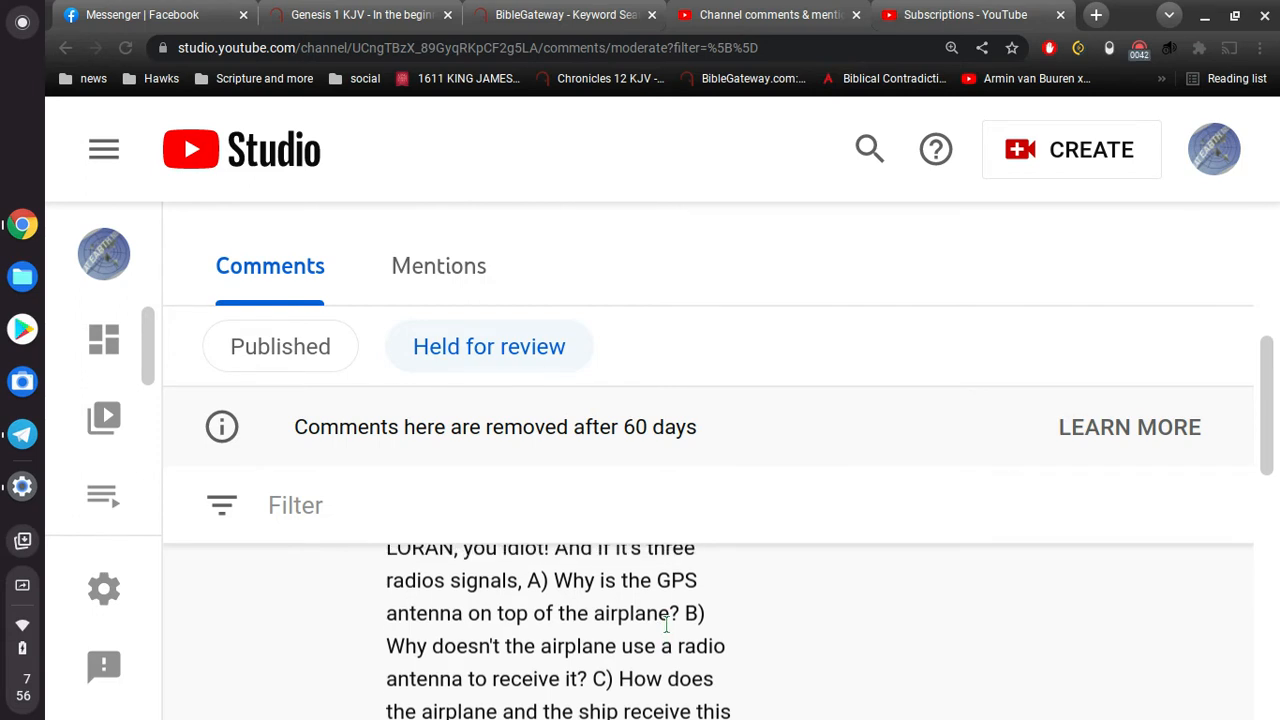
{"action": "scroll", "scroll_direction": "down", "scroll_amount": 3}
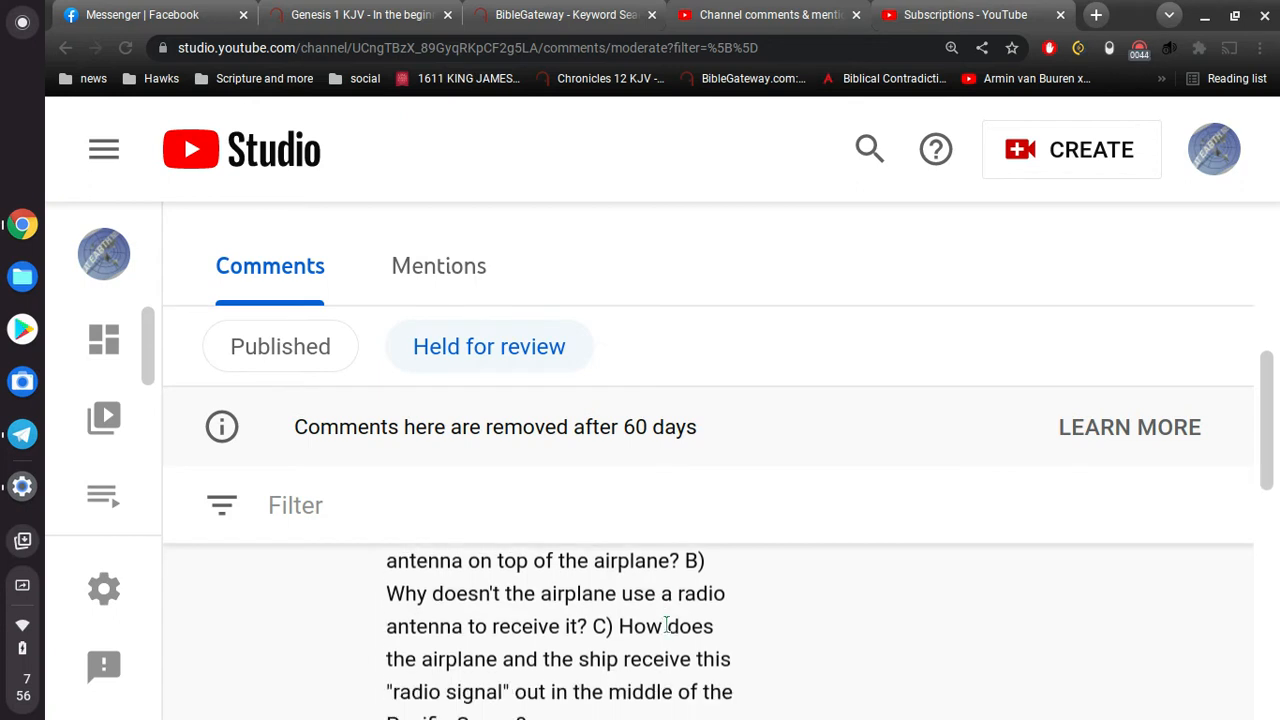
- Scroll to the final line 'Utter stupidity.' and the approve/remove/report/hide icons
{"action": "scroll", "scroll_direction": "down", "scroll_amount": 3}
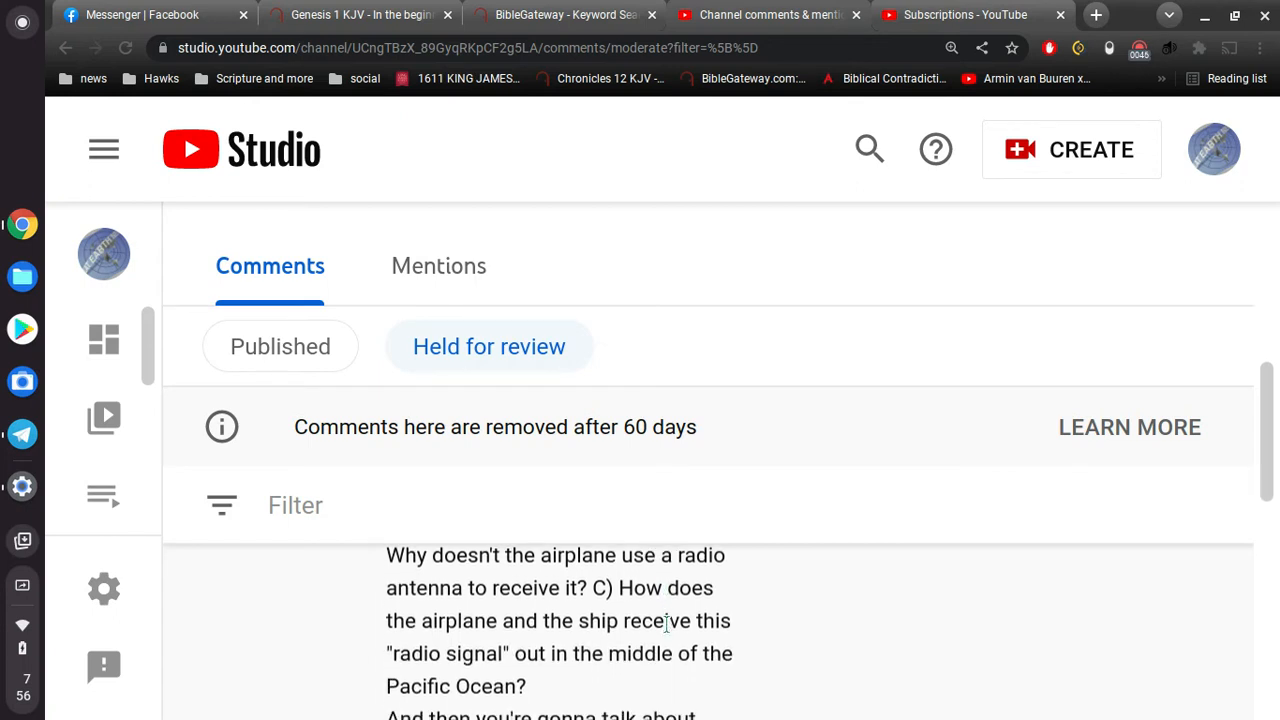
{"action": "scroll", "scroll_direction": "down", "scroll_amount": 3}
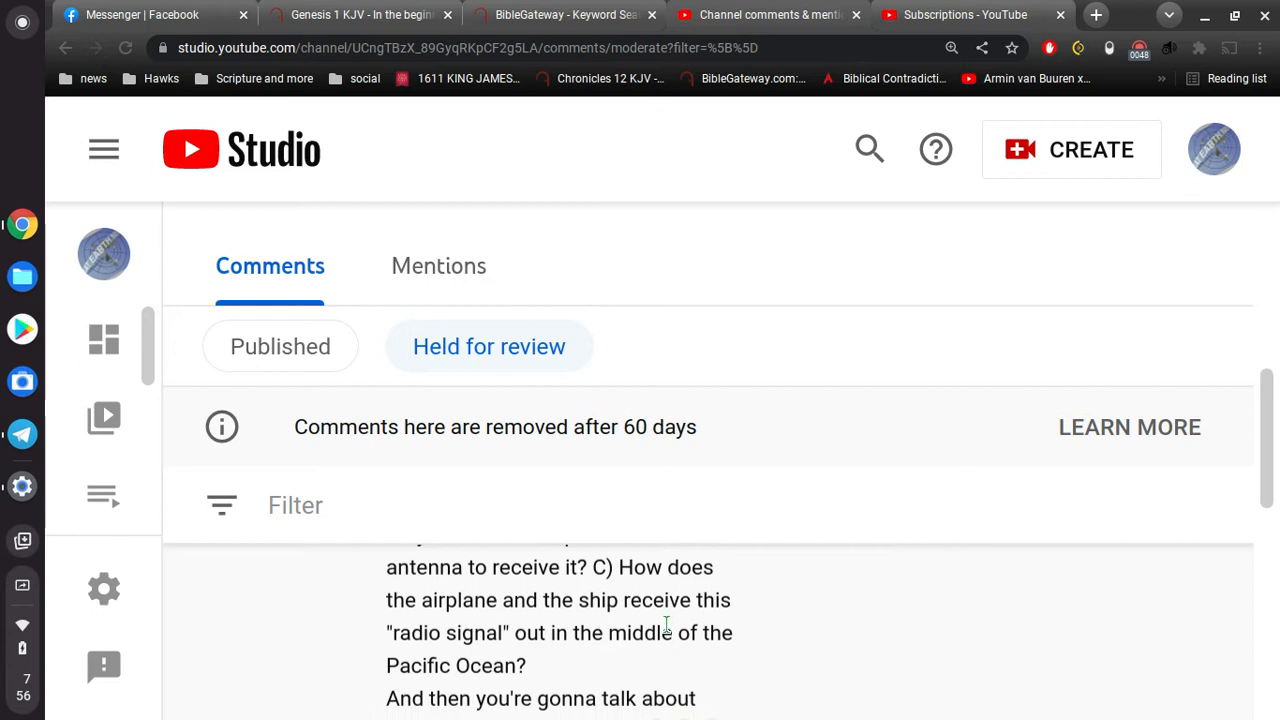
{"action": "scroll", "scroll_direction": "down", "scroll_amount": 3}
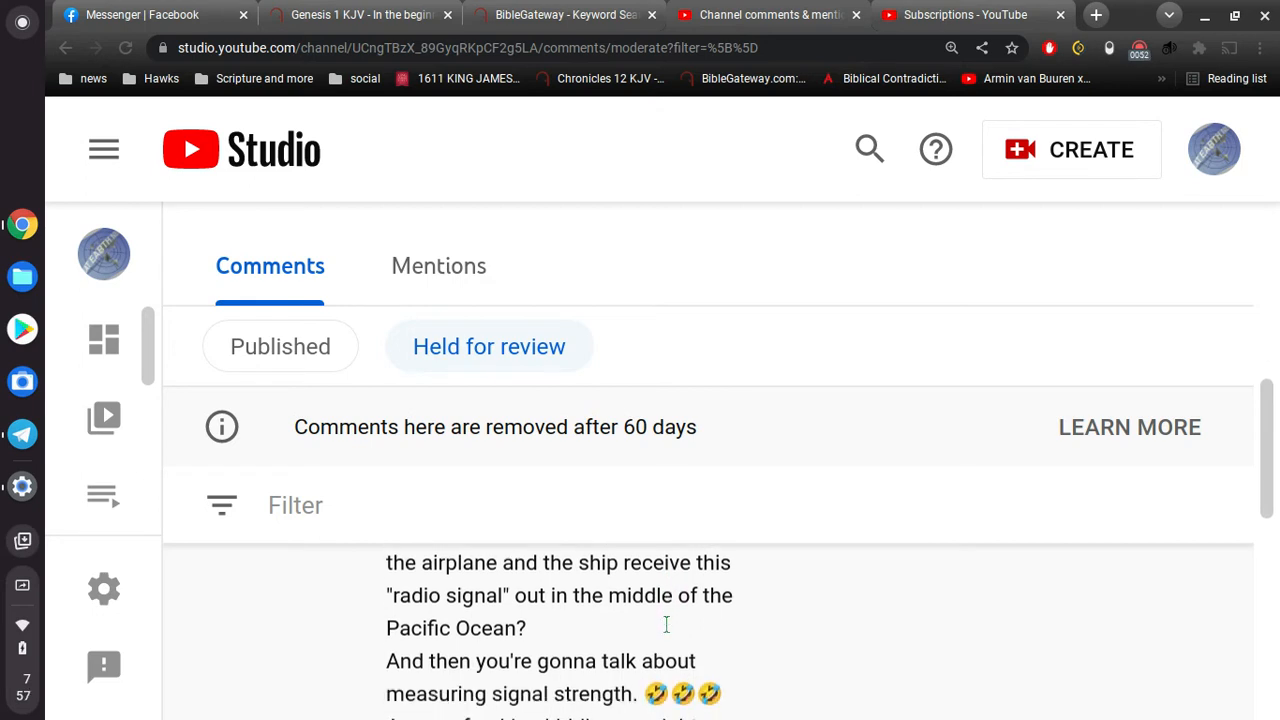
{"action": "scroll", "scroll_direction": "down", "scroll_amount": 3}
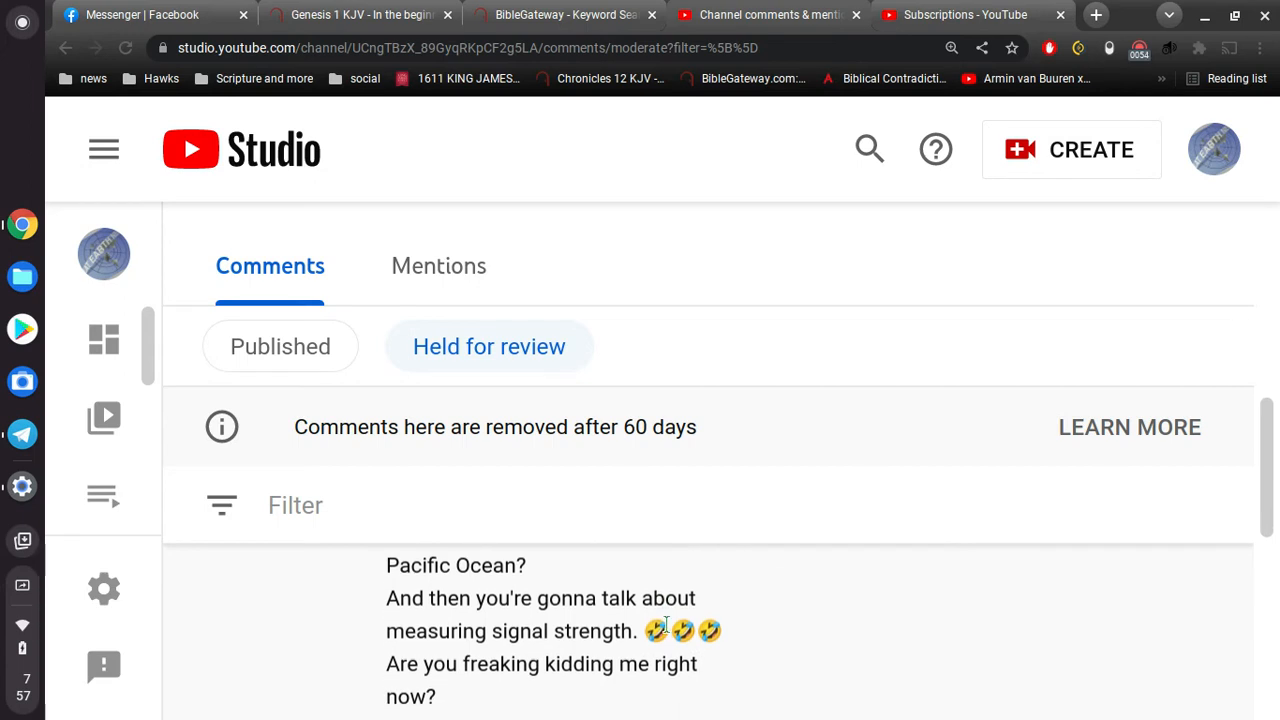
{"action": "scroll", "scroll_direction": "down", "scroll_amount": 3}
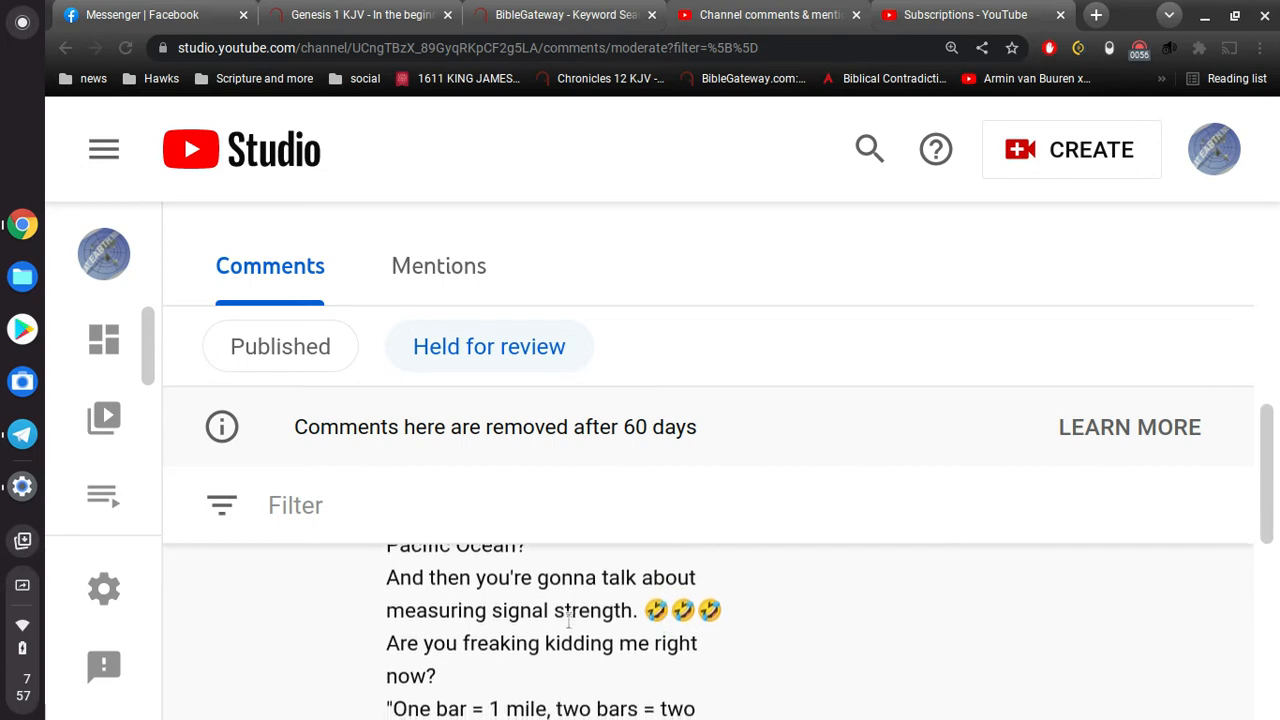
{"action": "scroll", "scroll_direction": "down", "scroll_amount": 3}
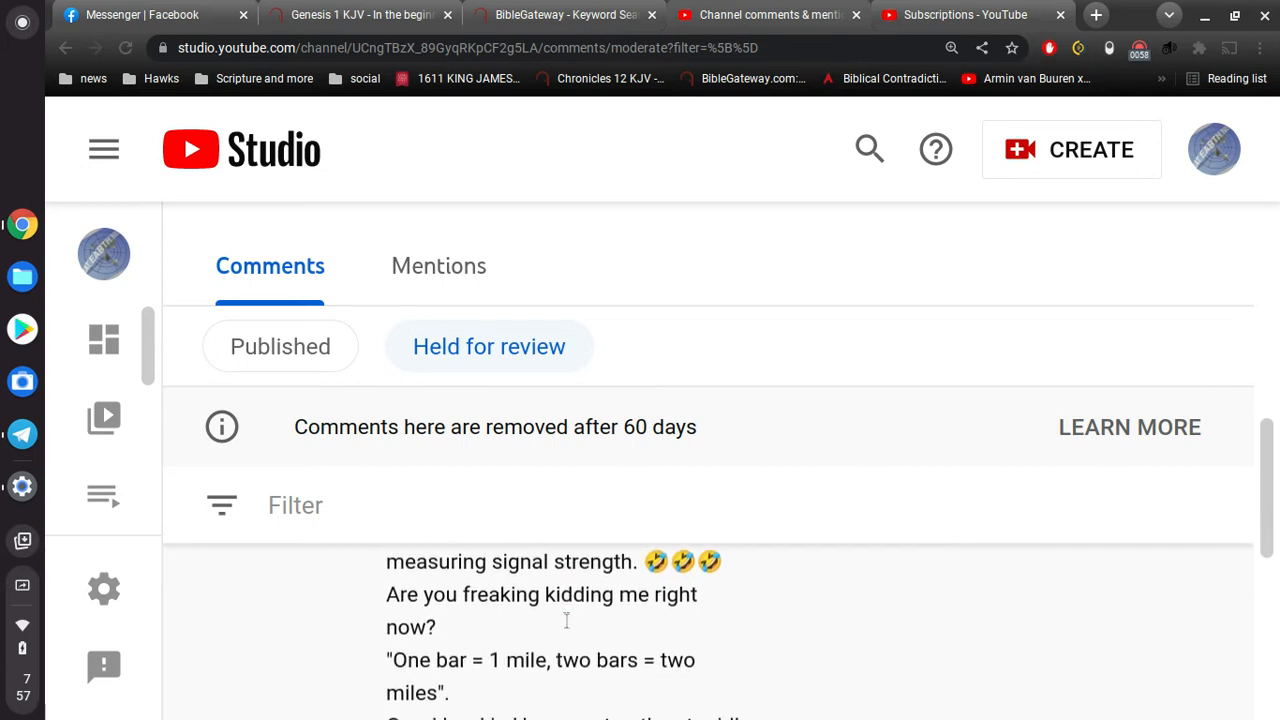
{"action": "scroll", "scroll_direction": "down", "scroll_amount": 3}
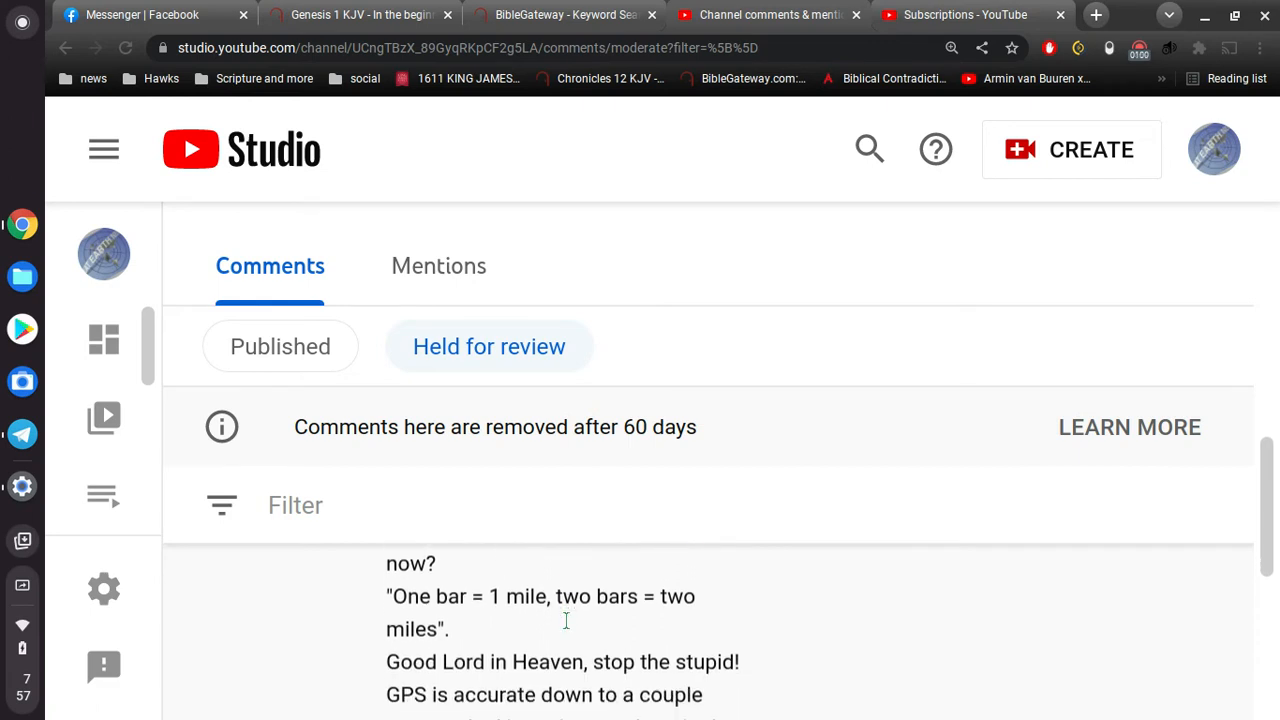
{"action": "scroll", "scroll_direction": "down", "scroll_amount": 3}
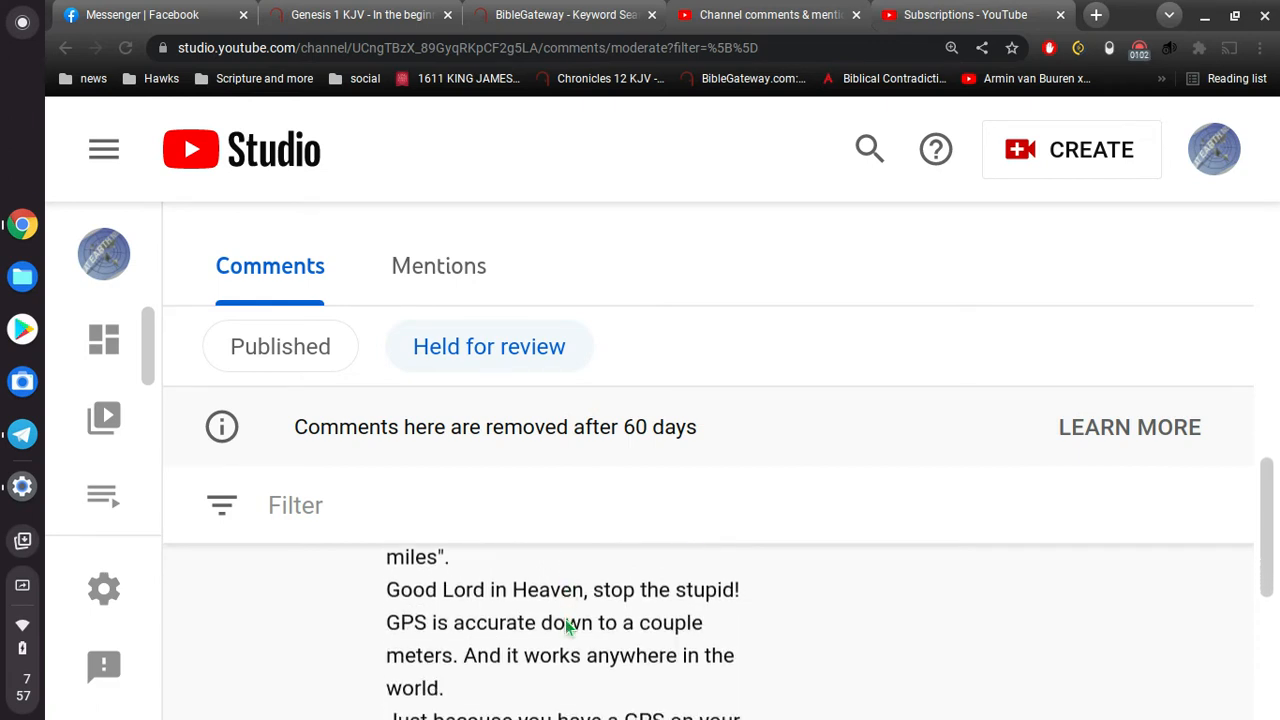
{"action": "scroll", "scroll_direction": "down", "scroll_amount": 3}
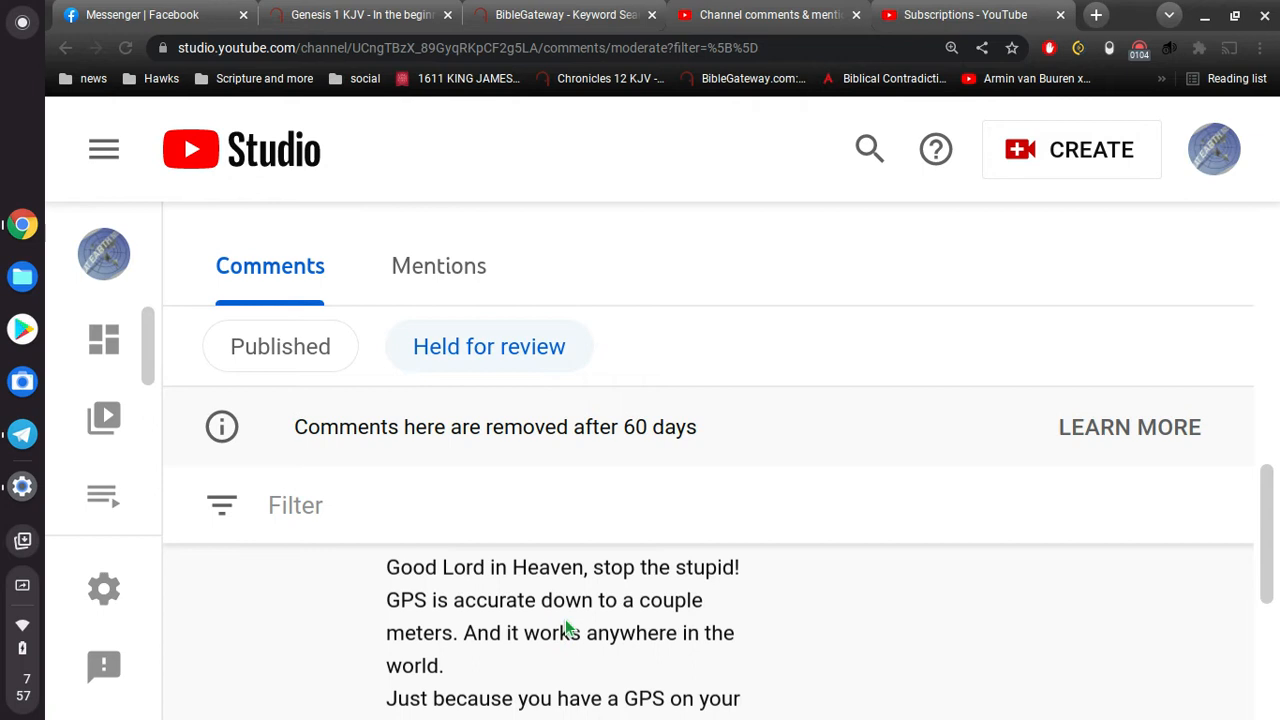
{"action": "scroll", "scroll_direction": "down", "scroll_amount": 3}
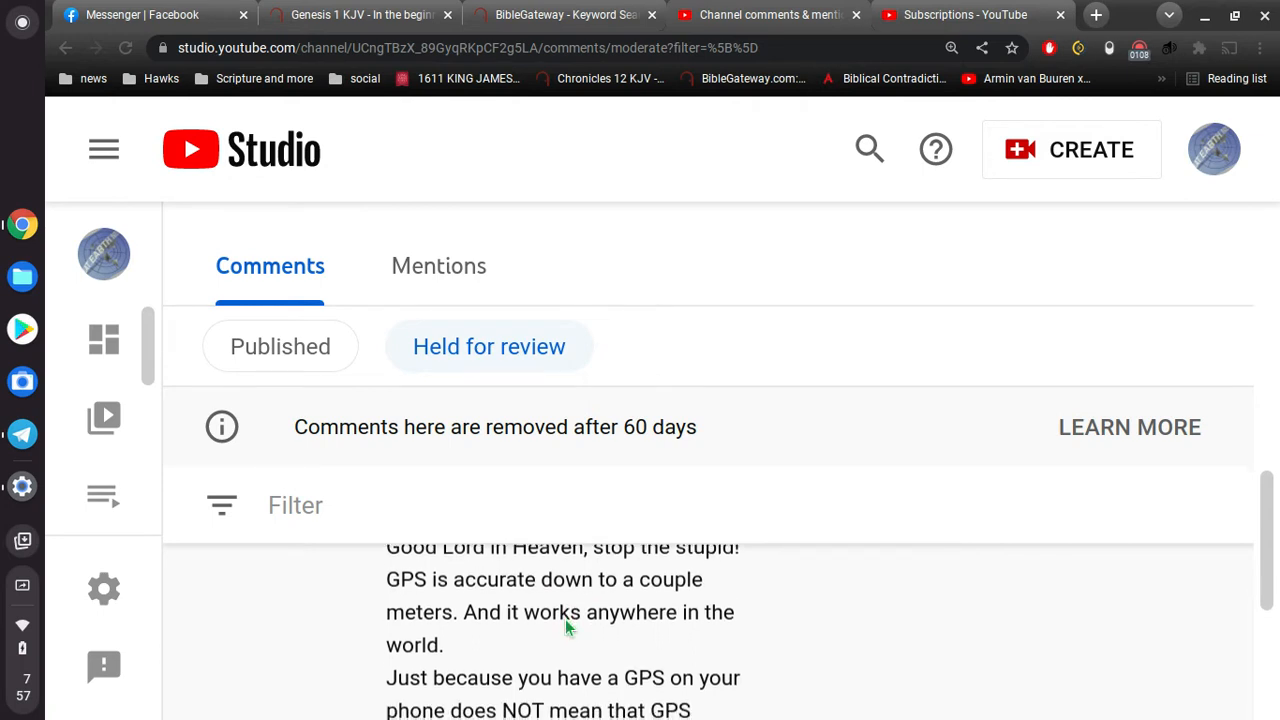
{"action": "scroll", "scroll_direction": "down", "scroll_amount": 3}
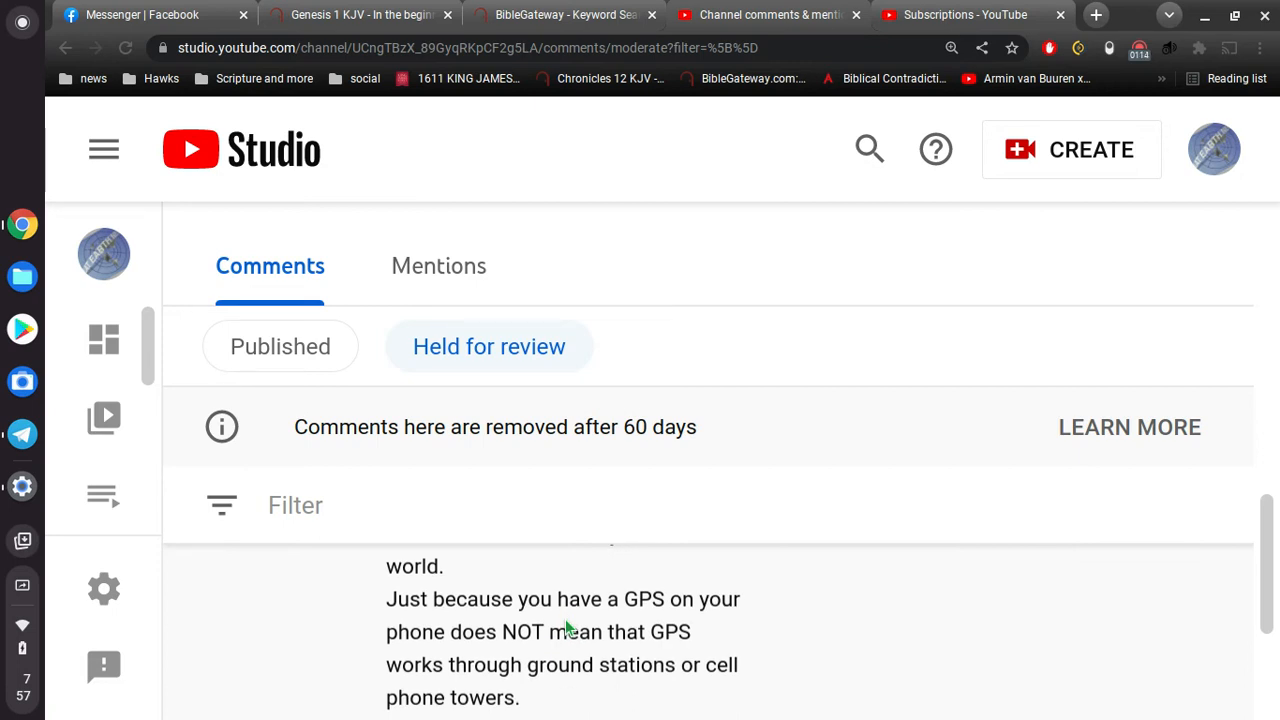
{"action": "scroll", "scroll_direction": "down", "scroll_amount": 3}
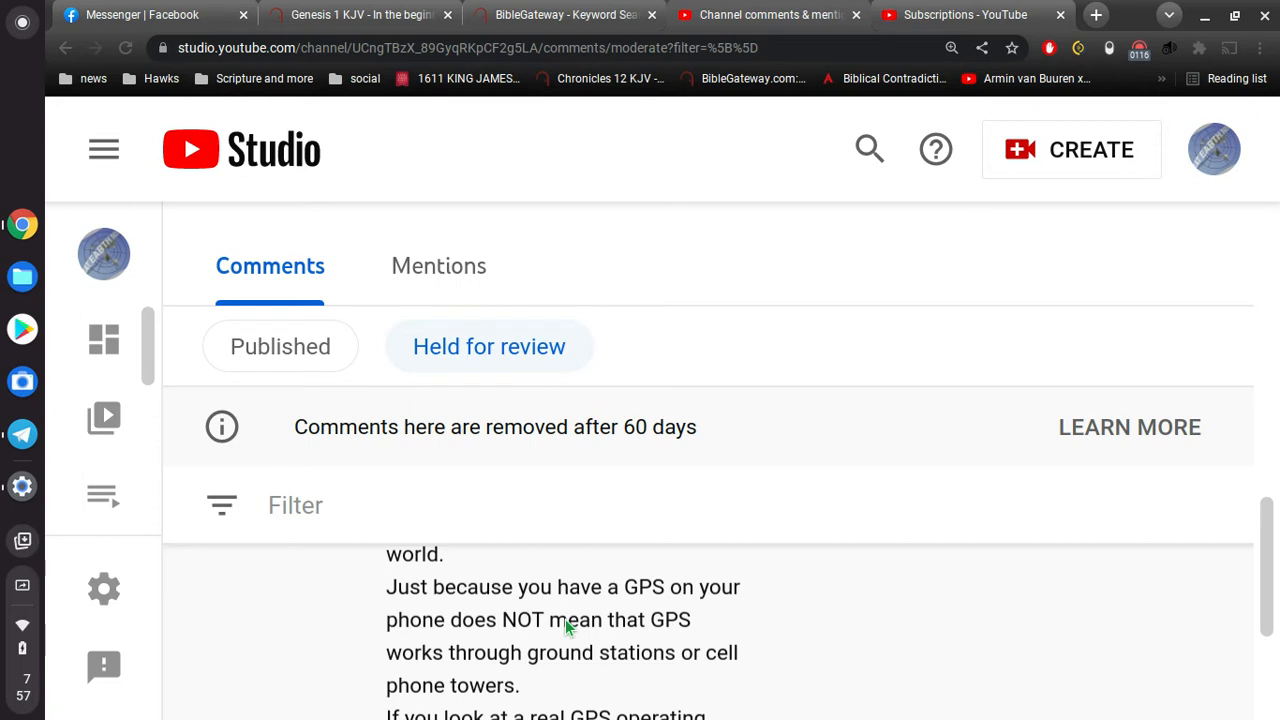
{"action": "scroll", "scroll_direction": "down", "scroll_amount": 3}
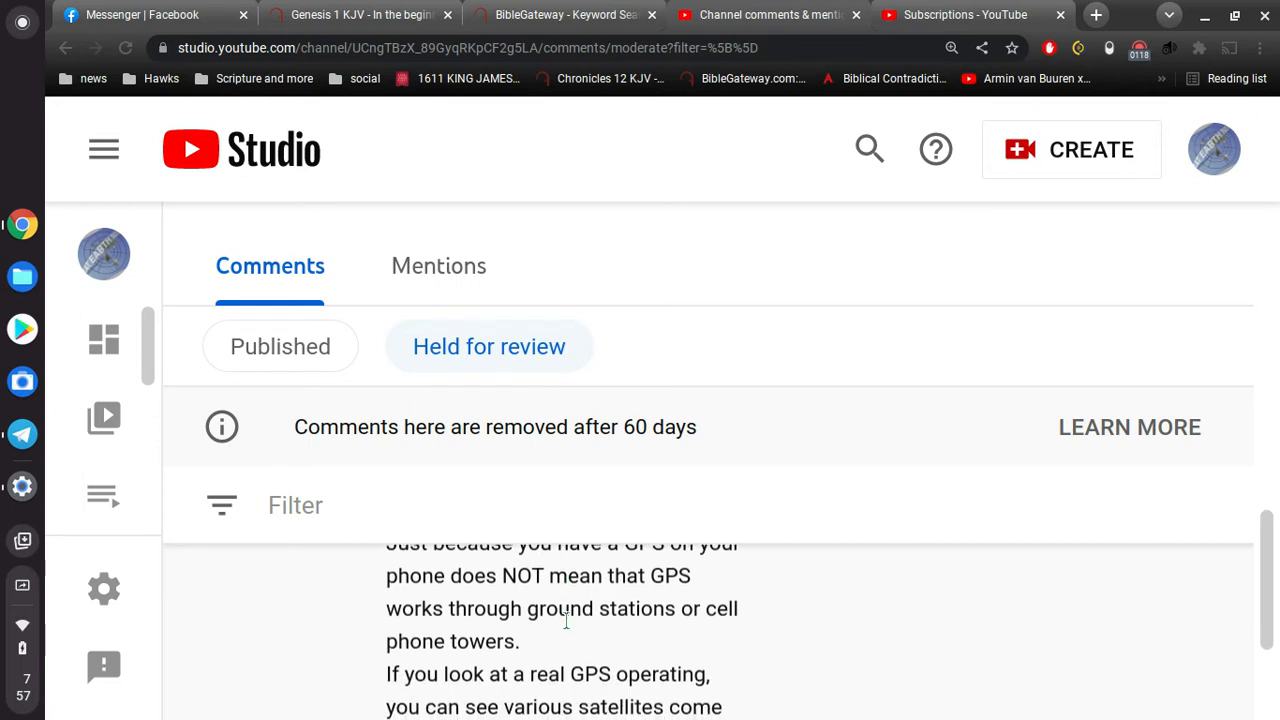
{"action": "scroll", "scroll_direction": "down", "scroll_amount": 3}
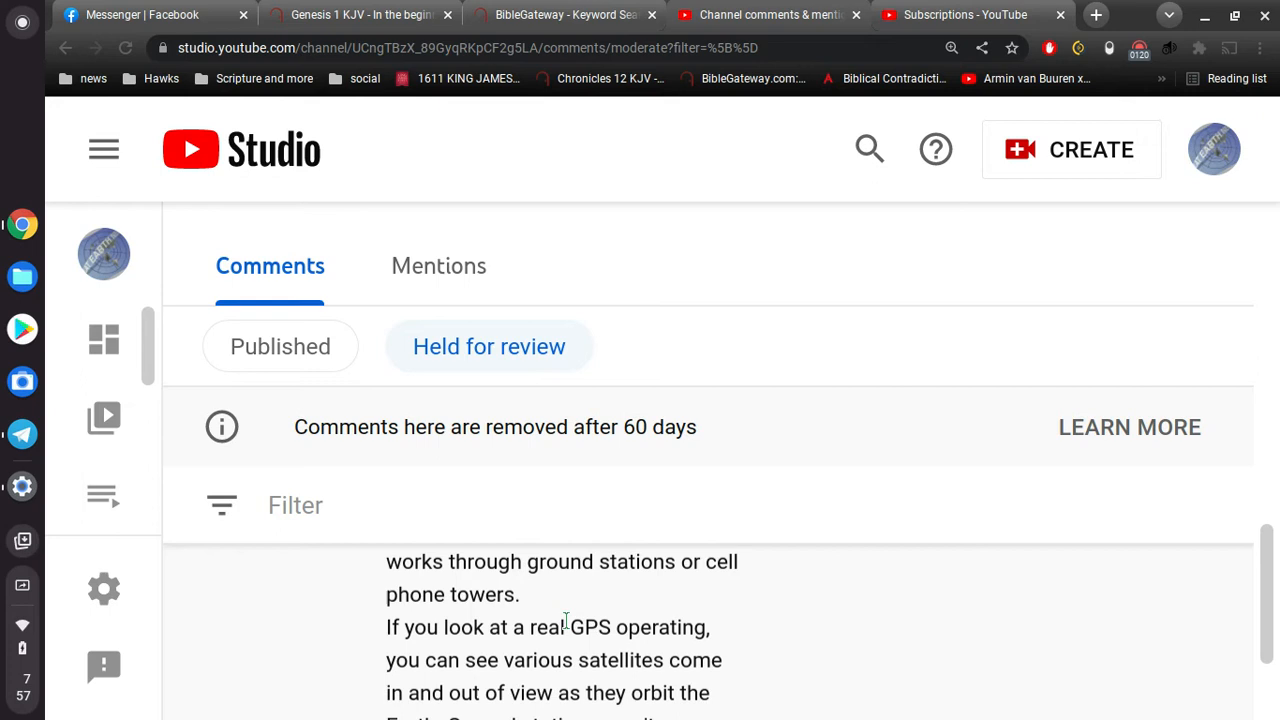
{"action": "scroll", "scroll_direction": "down", "scroll_amount": 3}
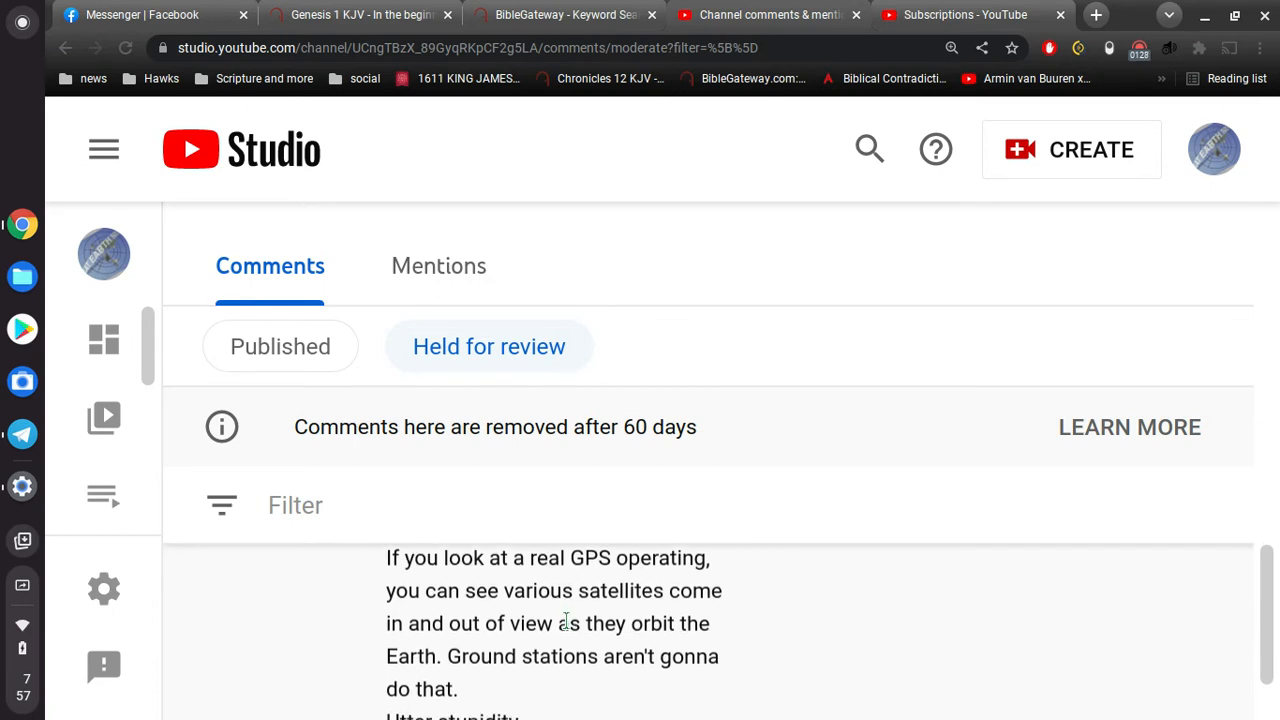
{"action": "scroll", "scroll_direction": "down", "scroll_amount": 3}
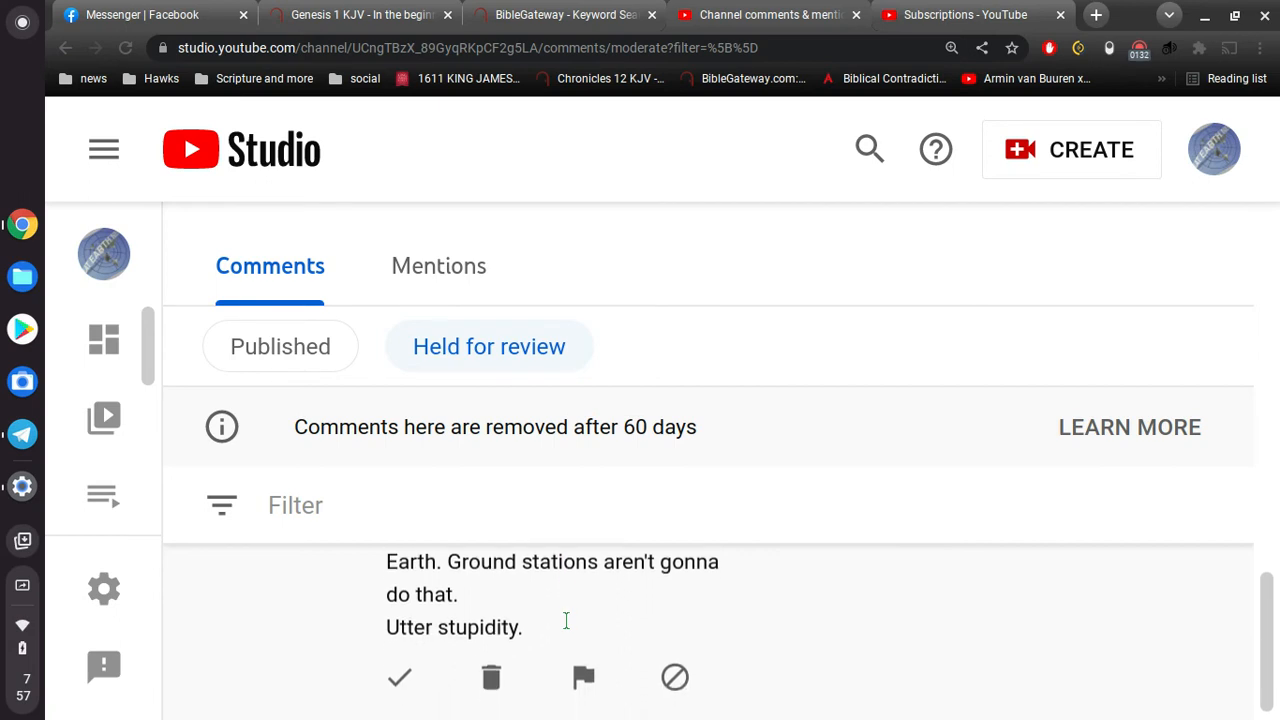
{"action": "scroll", "scroll_direction": "down", "scroll_amount": 3}
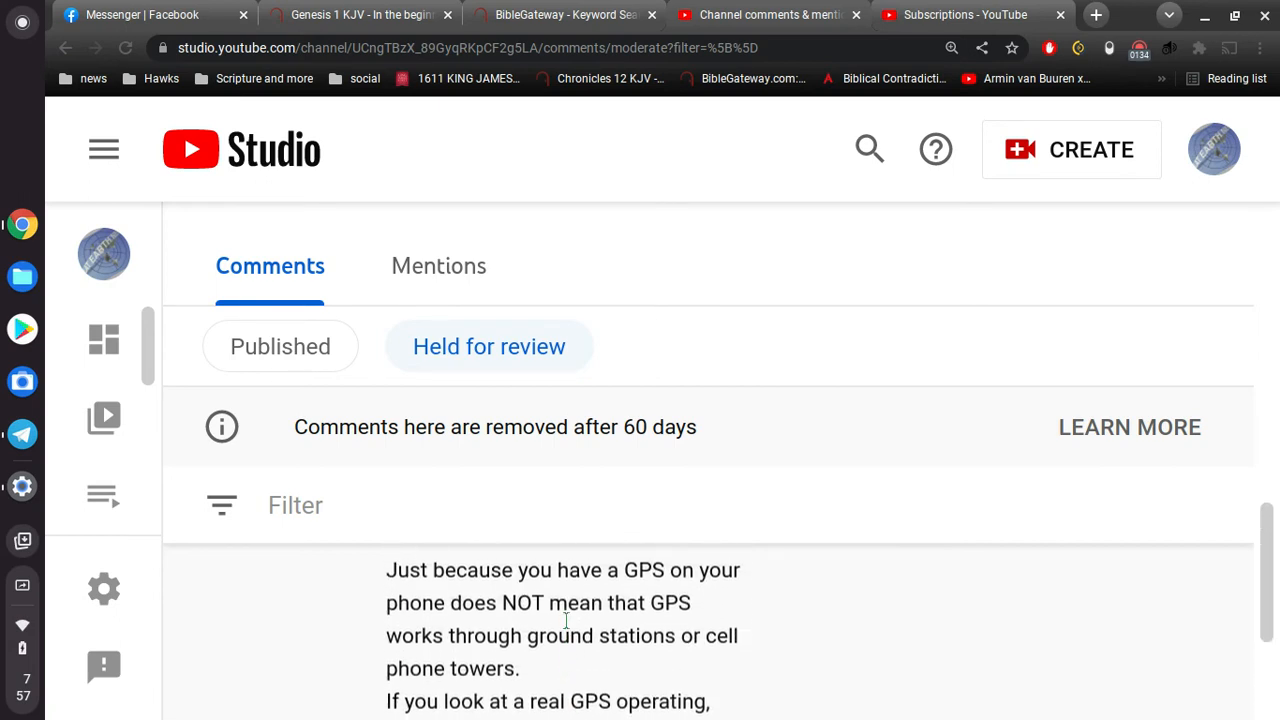
{"action": "scroll", "scroll_direction": "down", "scroll_amount": 3}
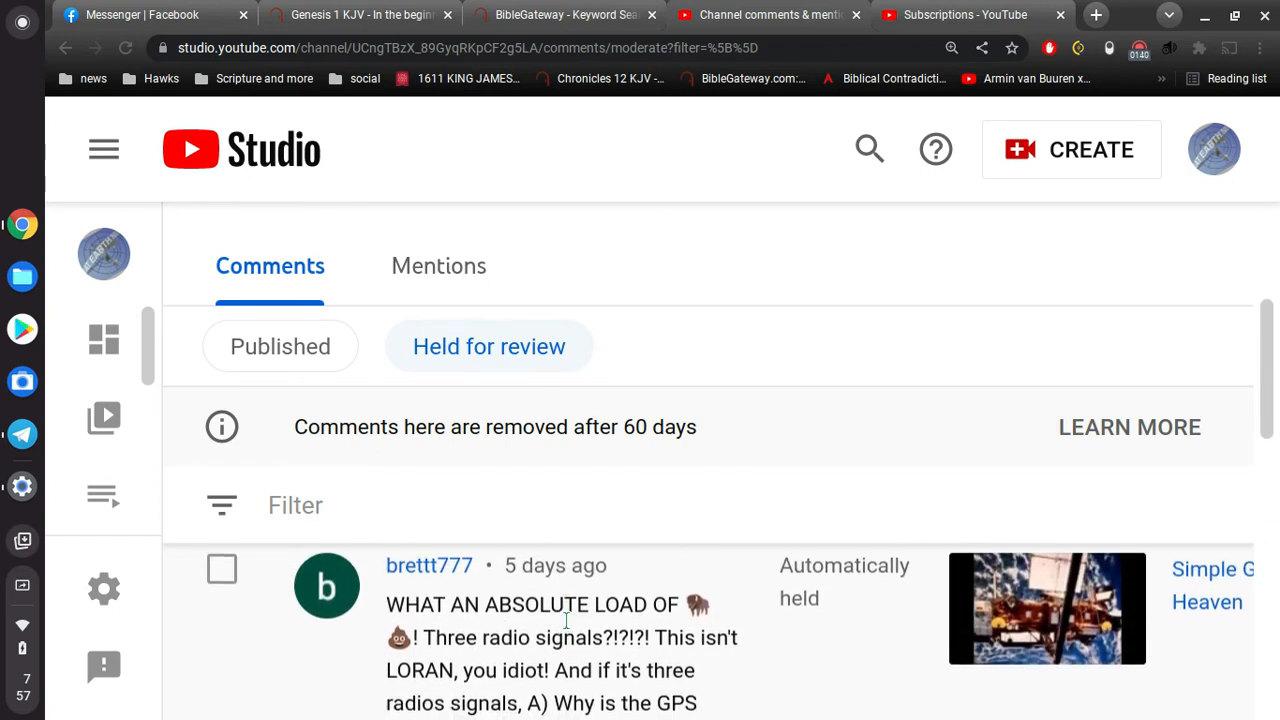
{"action": "scroll", "scroll_direction": "down", "scroll_amount": 3}
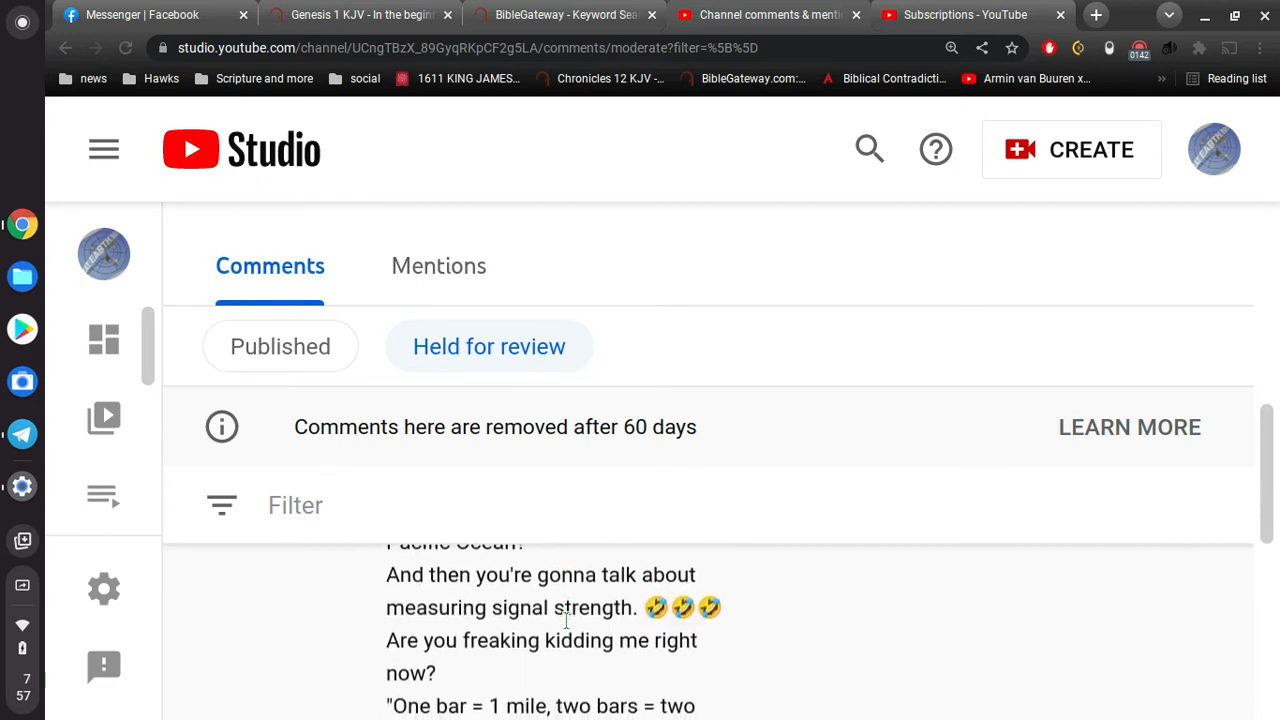
{"action": "scroll", "scroll_direction": "down", "scroll_amount": 3}
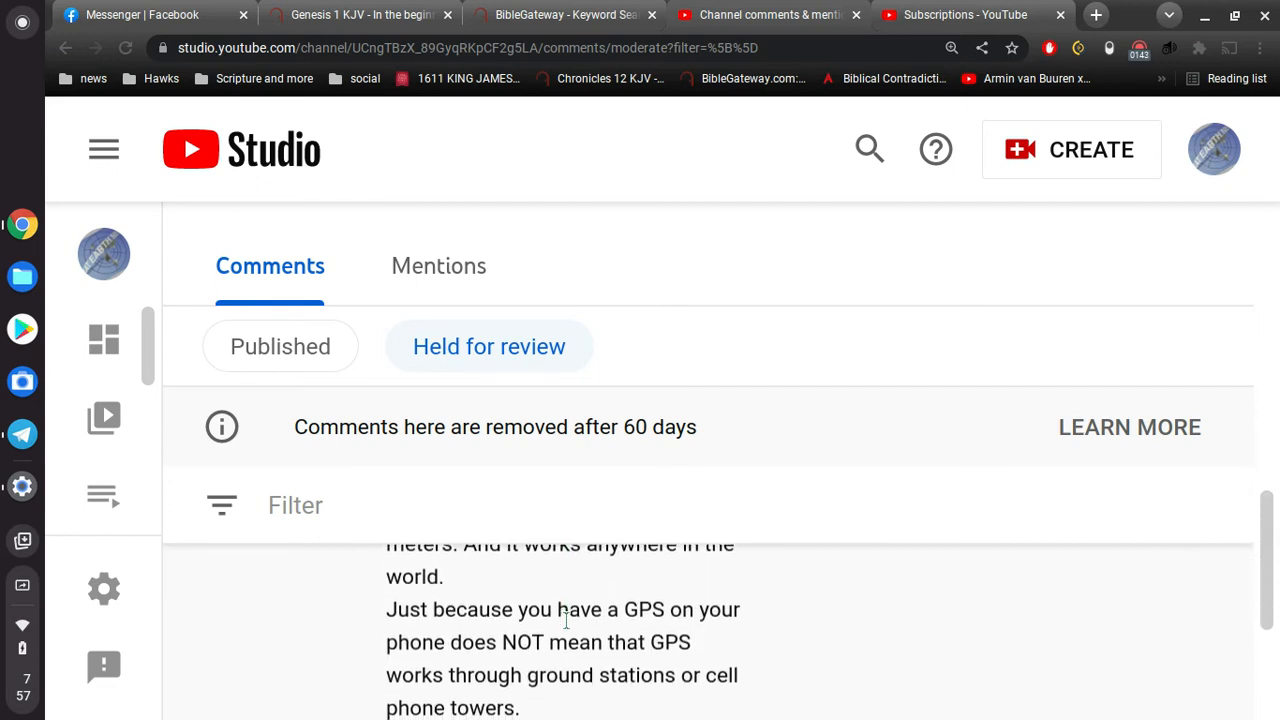
{"action": "scroll", "scroll_direction": "down", "scroll_amount": 3}
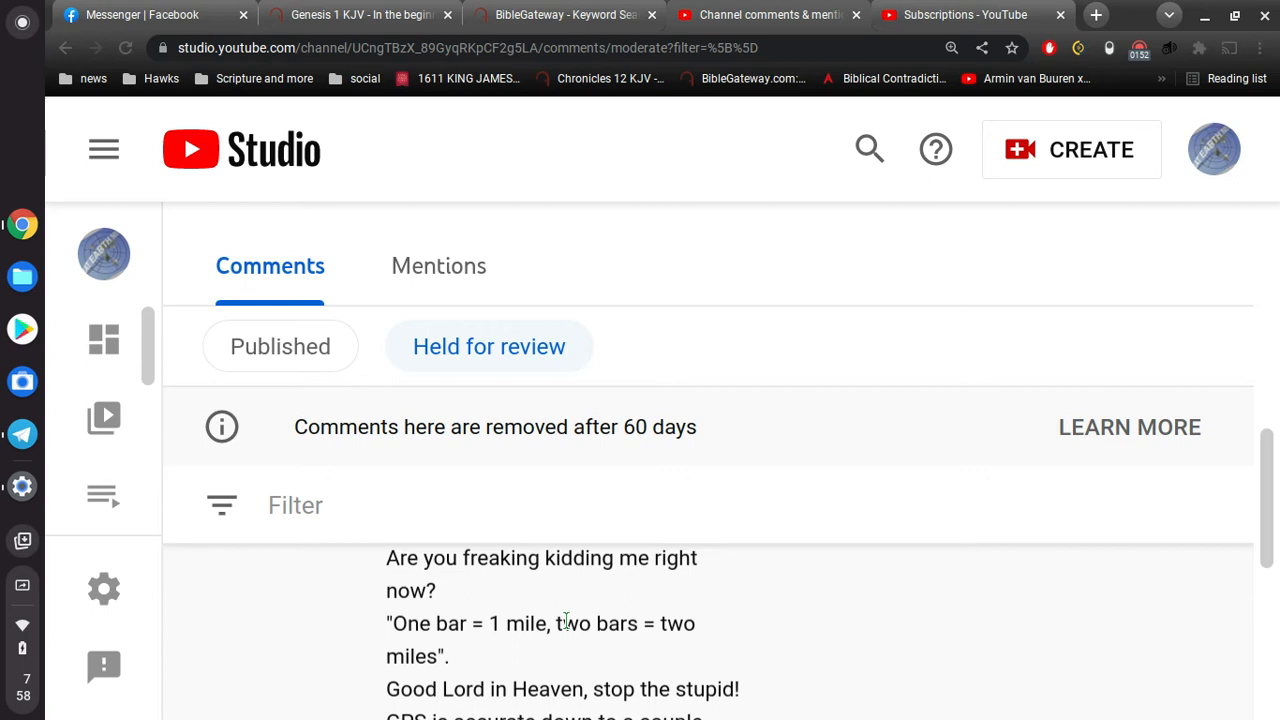
{"action": "scroll", "scroll_direction": "down", "scroll_amount": 3}
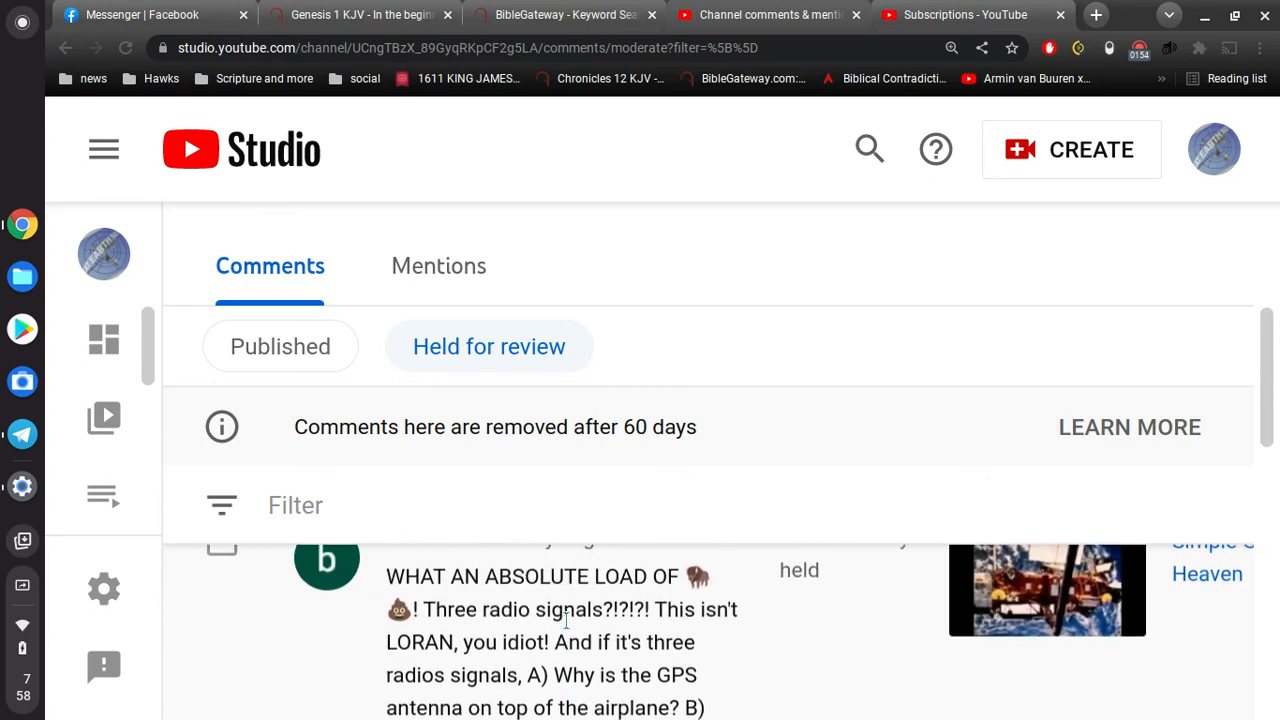
{"action": "scroll", "scroll_direction": "up", "scroll_amount": 3}
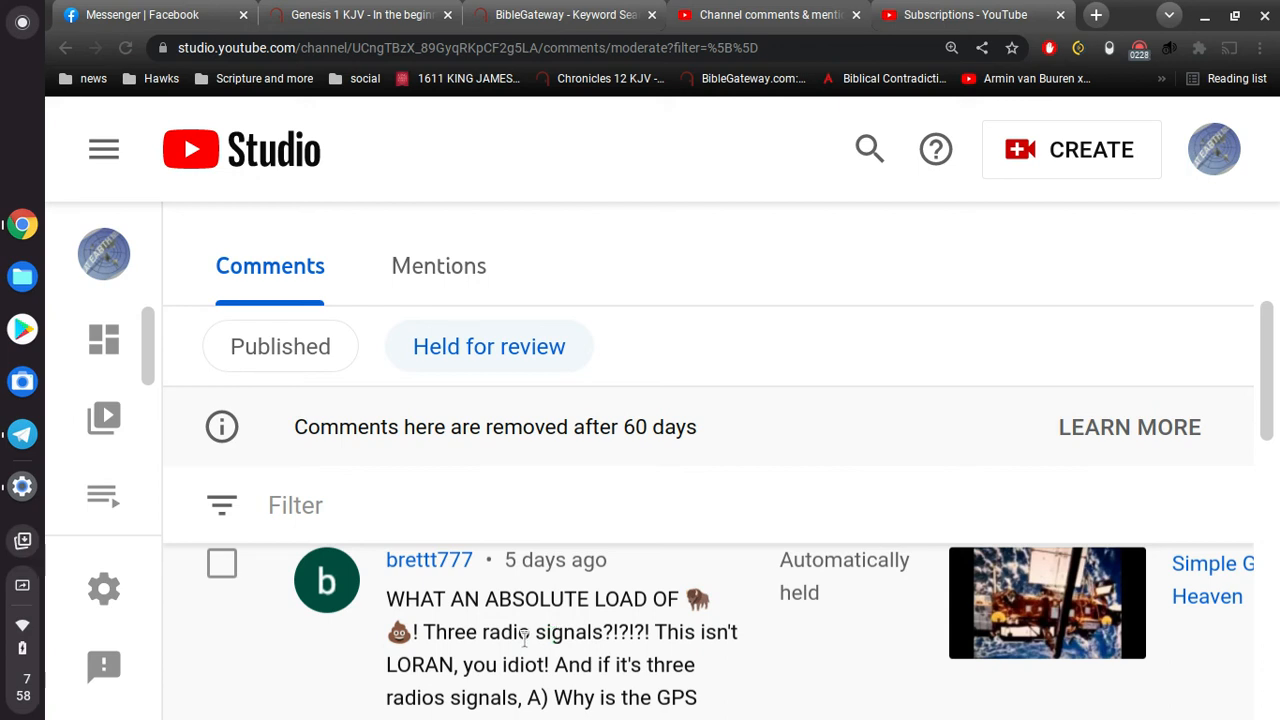
{"action": "scroll", "scroll_direction": "down", "scroll_amount": 3}
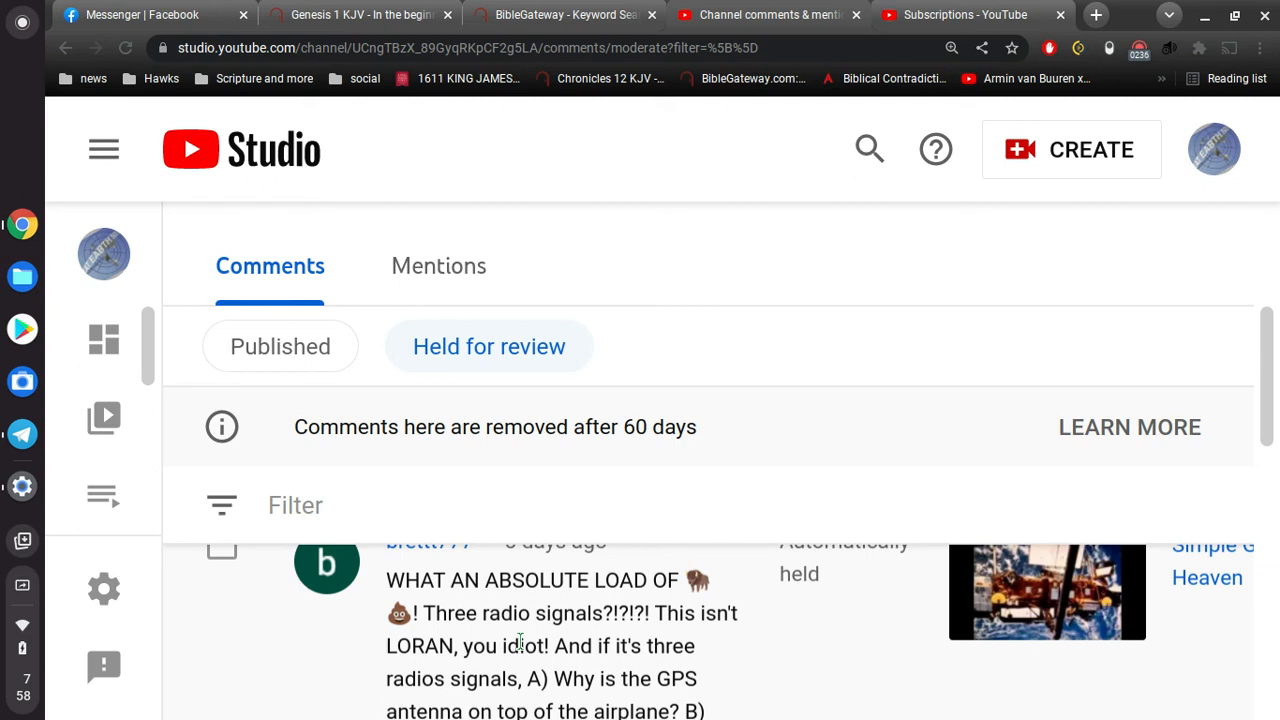
{"action": "scroll", "scroll_direction": "down", "scroll_amount": 3}
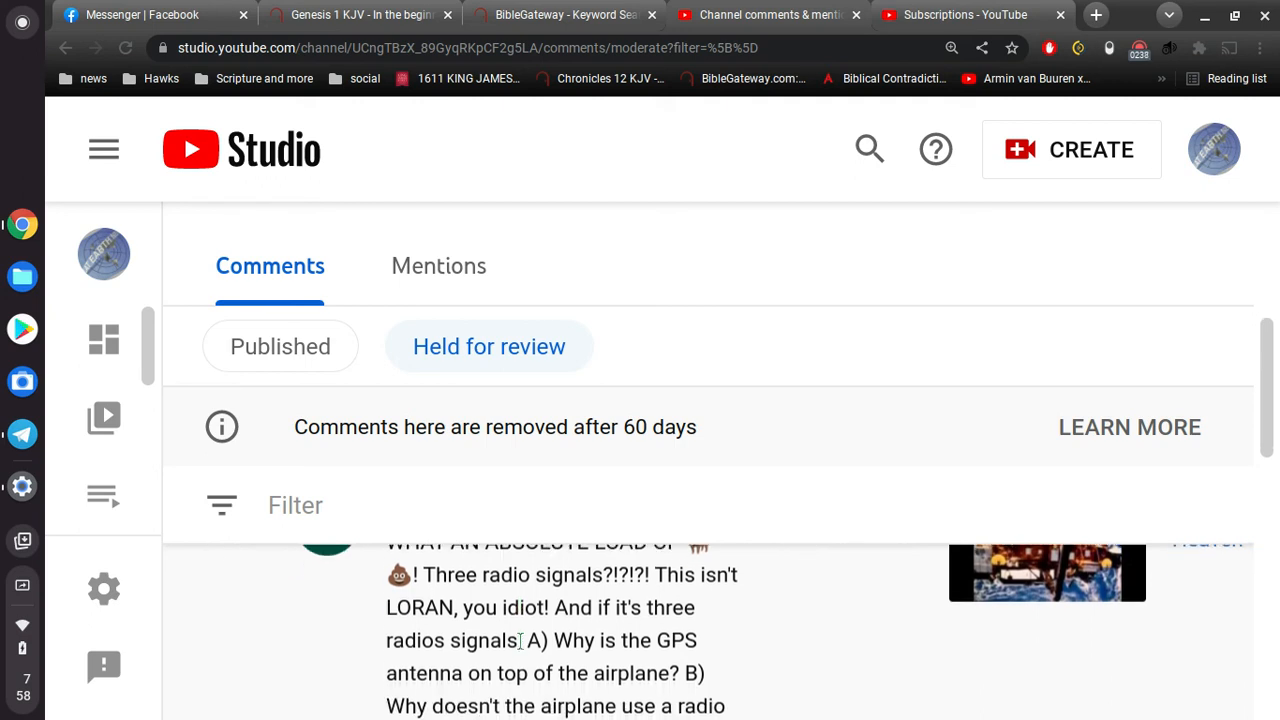
{"action": "scroll", "scroll_direction": "down", "scroll_amount": 3}
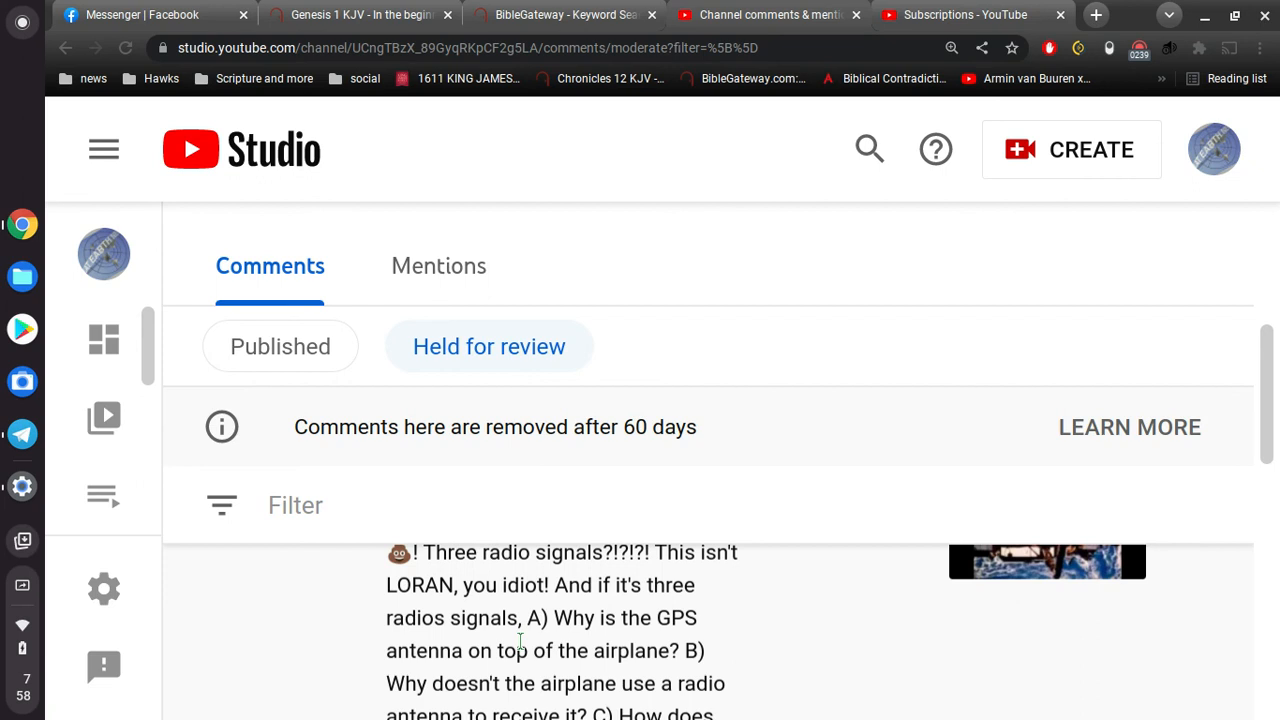
{"action": "scroll", "scroll_direction": "down", "scroll_amount": 3}
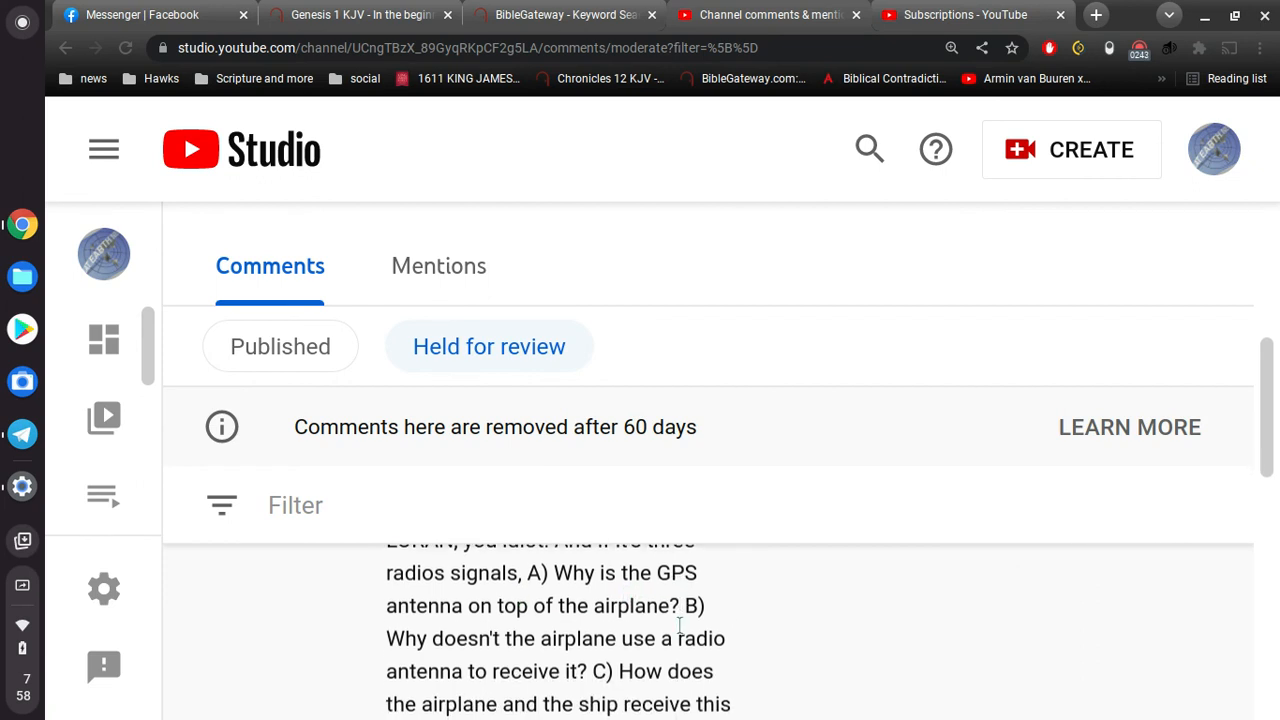
{"action": "mouse_move", "coordinate": [618, 658]}
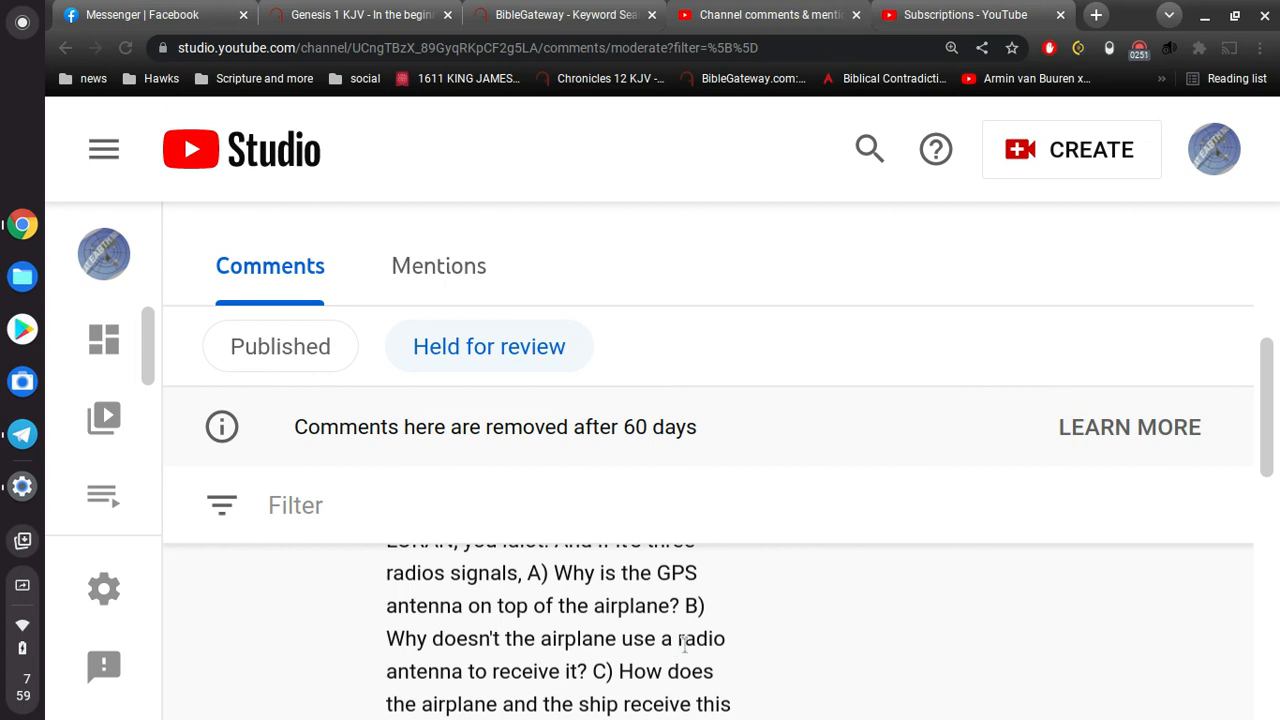
{"action": "scroll", "scroll_direction": "up", "scroll_amount": 3}
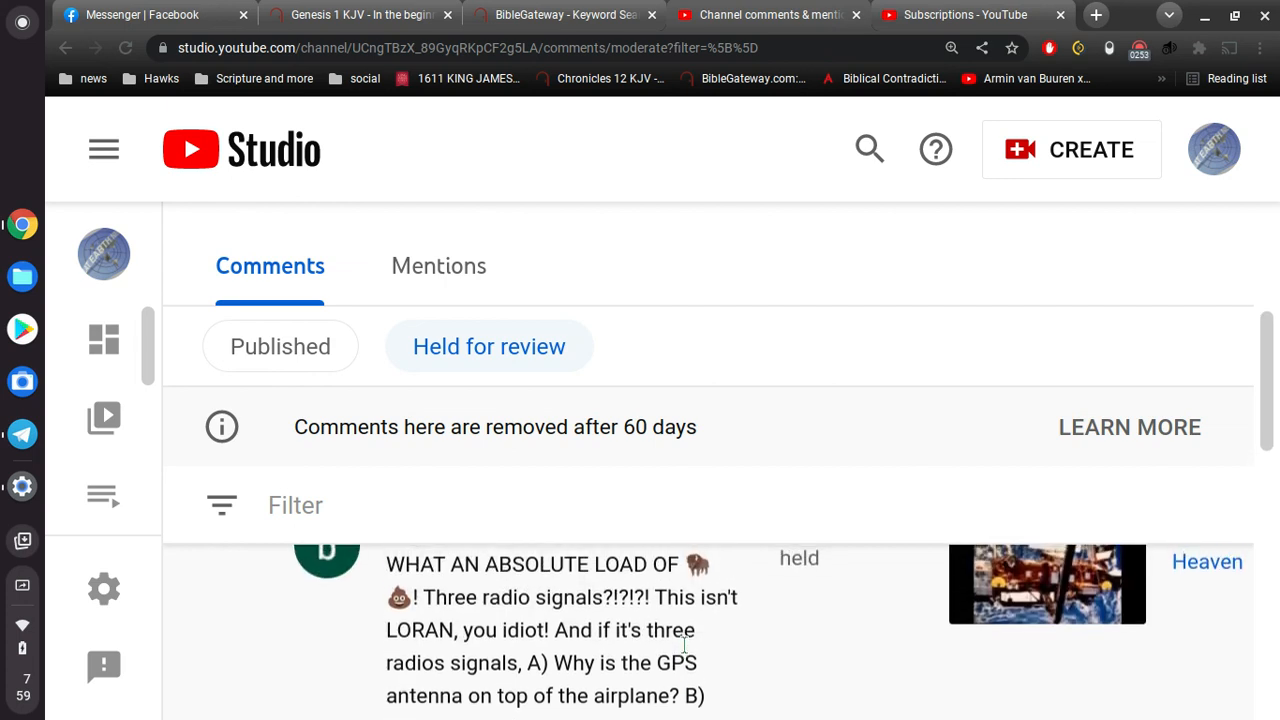
{"action": "scroll", "scroll_direction": "up", "scroll_amount": 3}
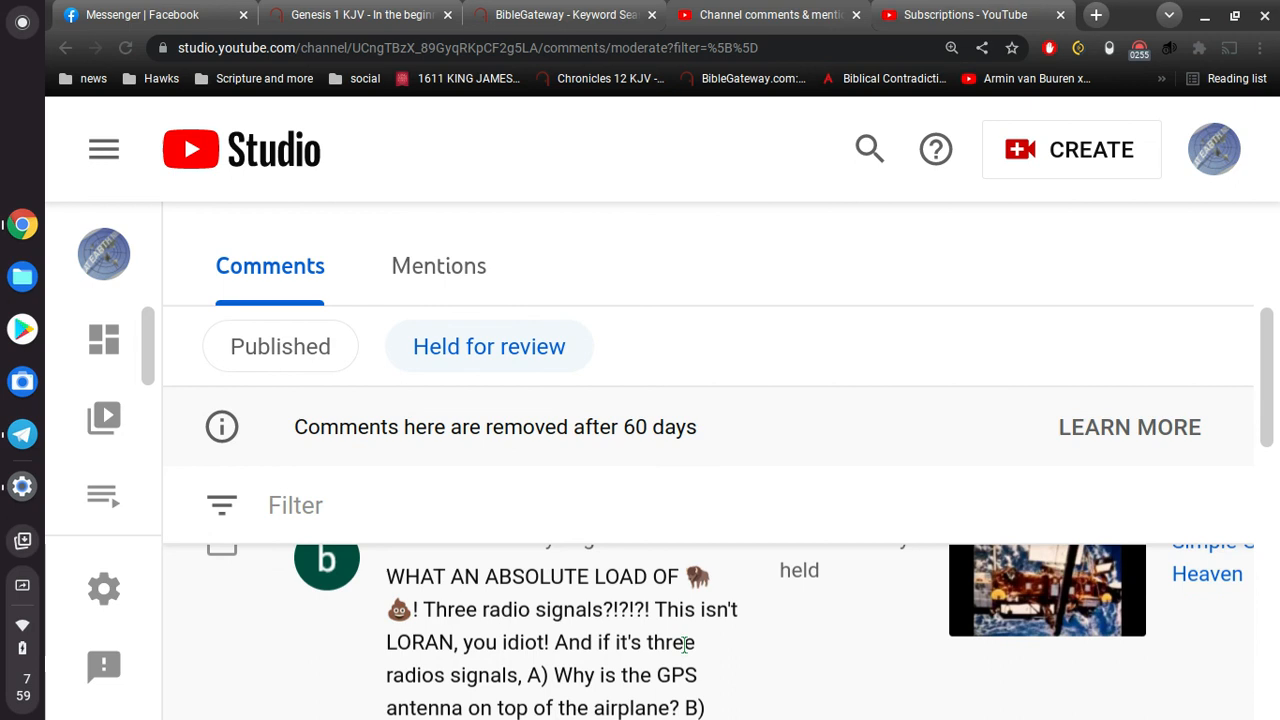
{"action": "scroll", "scroll_direction": "down", "scroll_amount": 3}
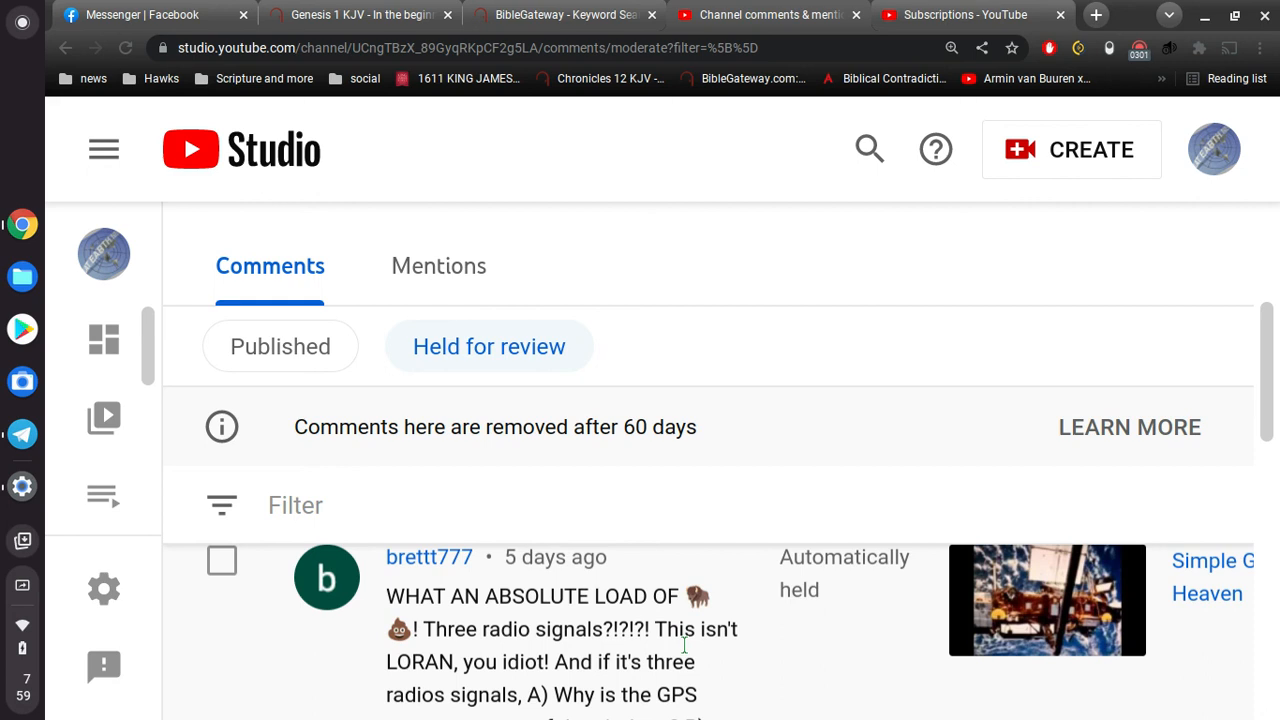
{"action": "scroll", "scroll_direction": "down", "scroll_amount": 3}
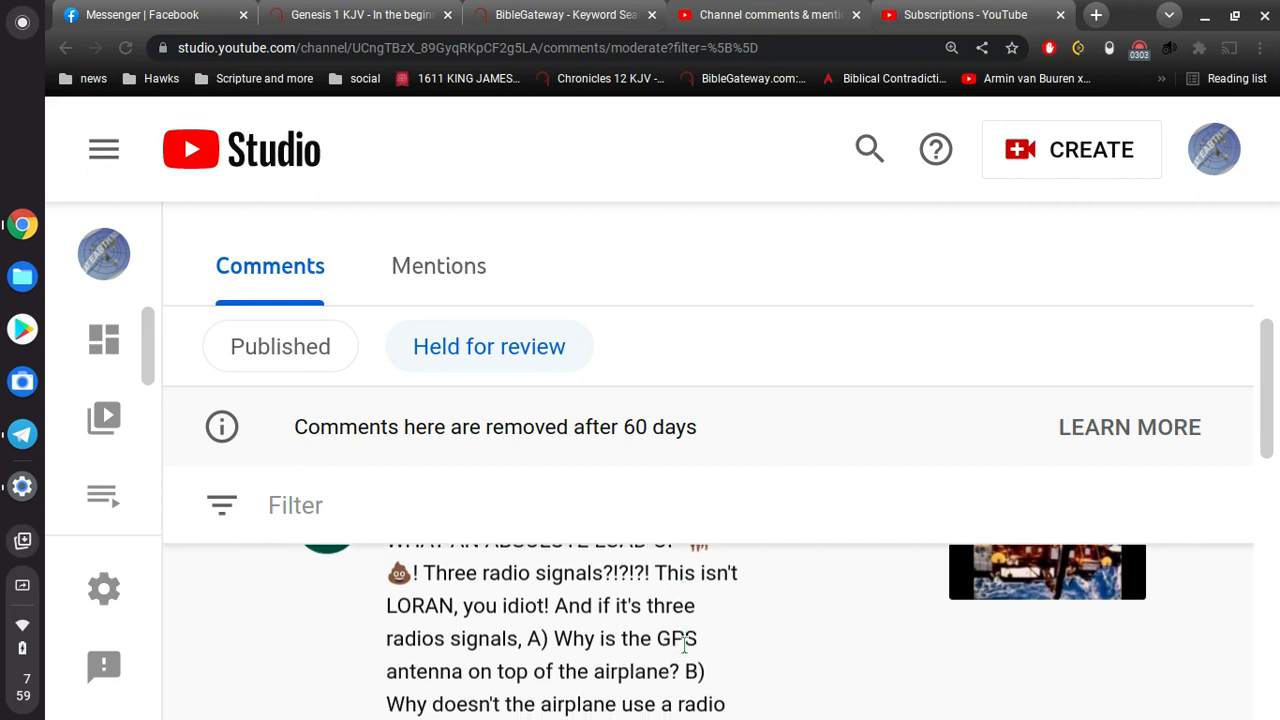
{"action": "scroll", "scroll_direction": "up", "scroll_amount": 3}
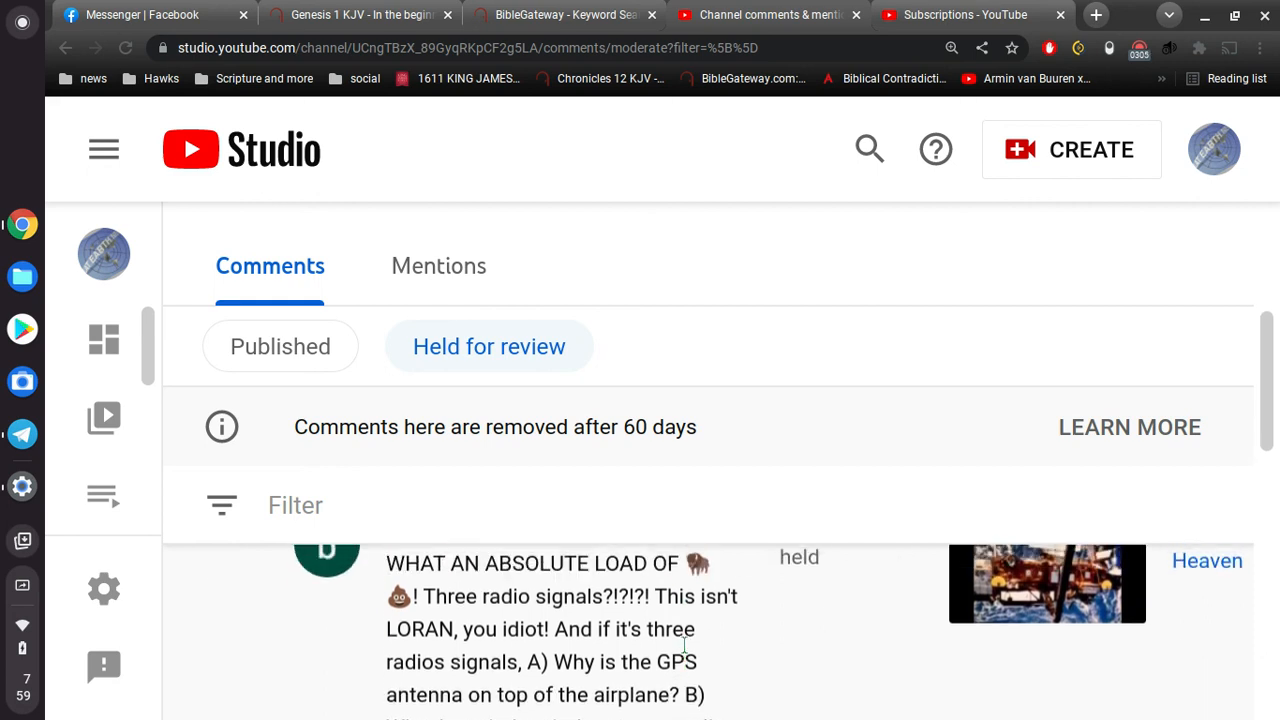